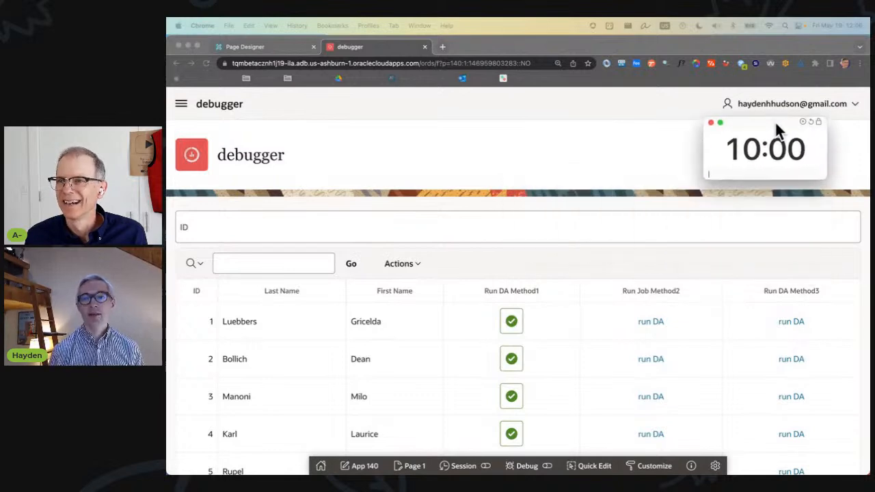
Return to Page Designer and open the METHOD1 column's HTML Expression in the code editor
drag(764, 149, 796, 65)
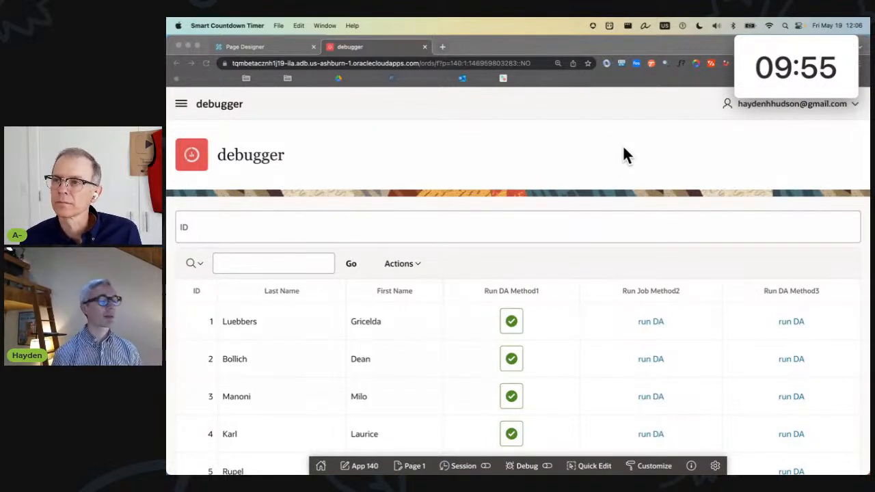
mouse_move(464, 349)
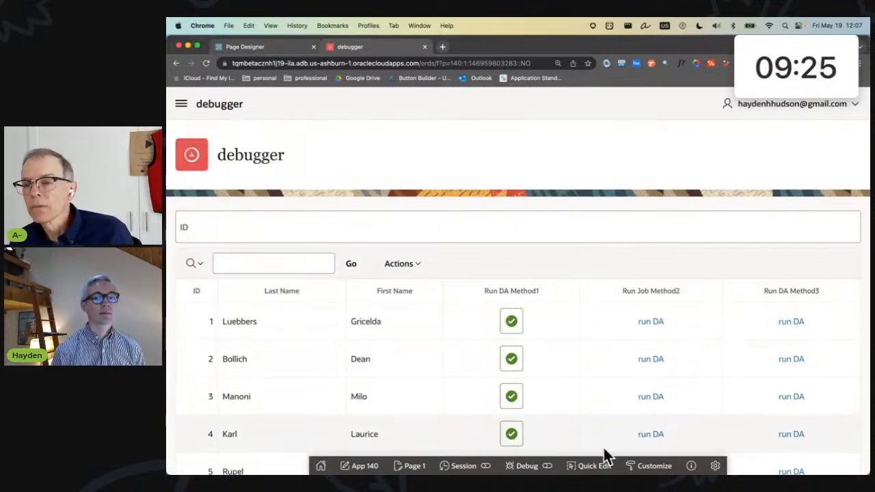
scroll(down, 3)
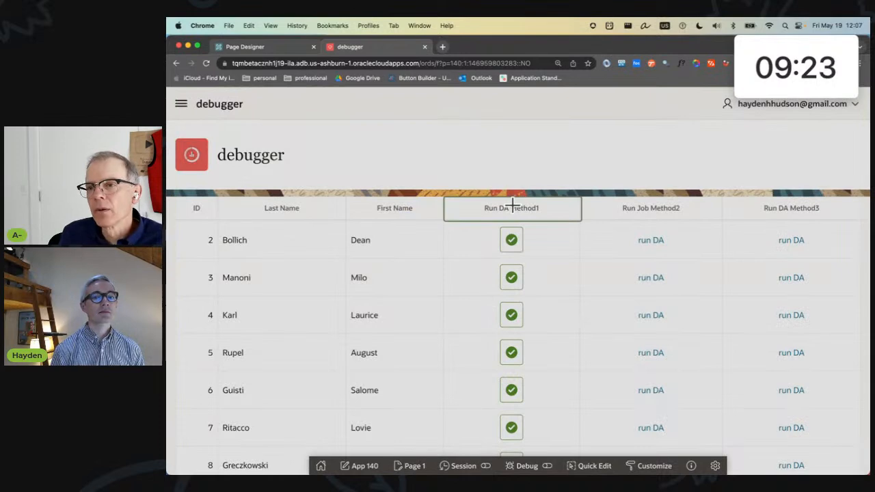
click(262, 47)
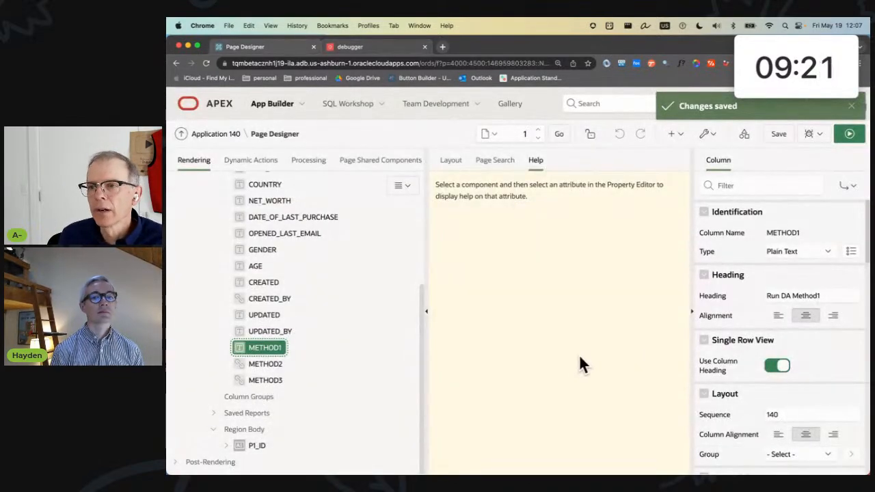
mouse_move(776, 388)
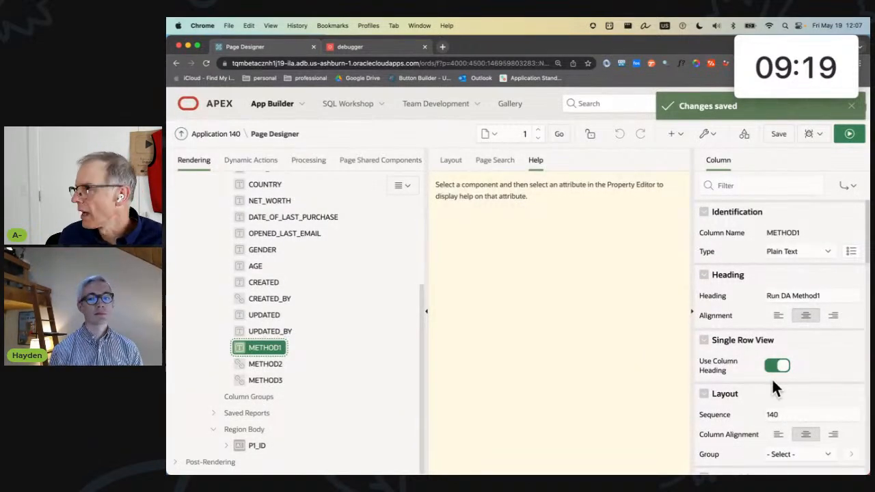
scroll(down, 3)
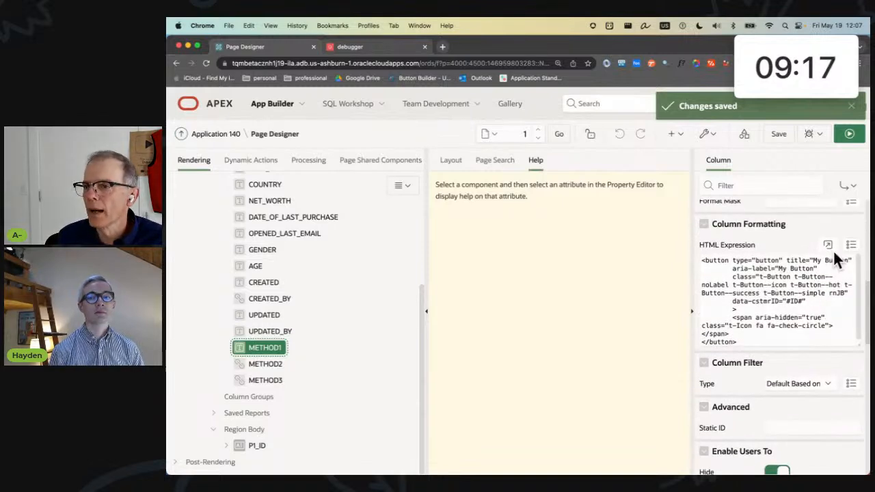
click(829, 245)
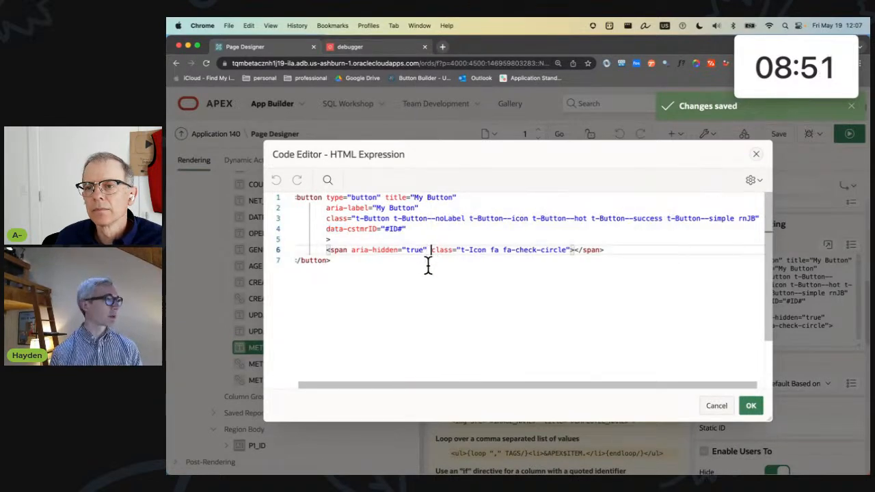
mouse_move(413, 230)
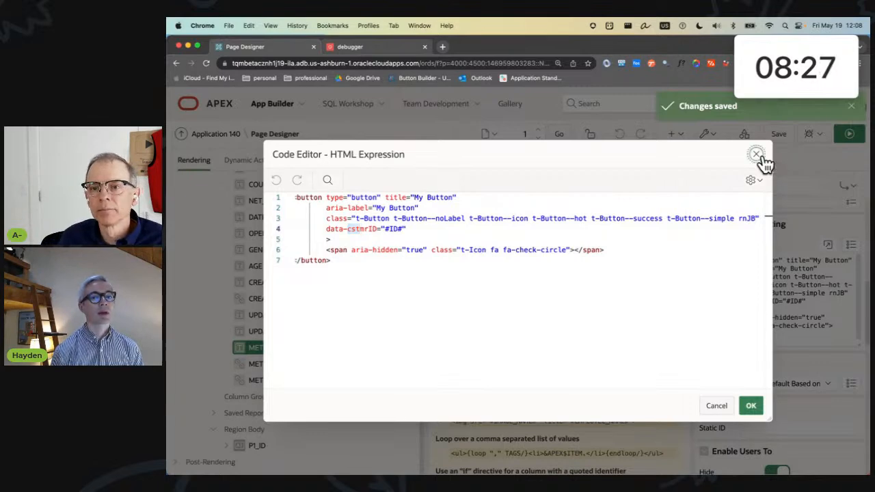
Review the run DA Method1 dynamic action's click event and its .rnJB jQuery selector
click(756, 155)
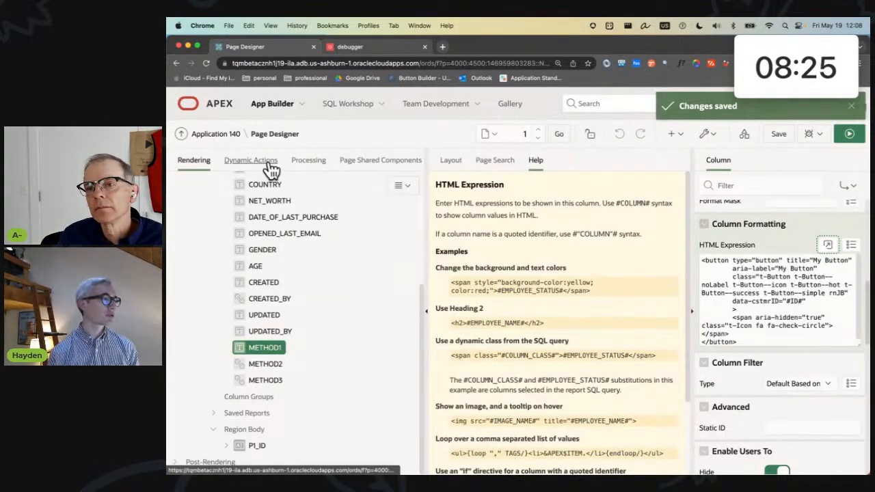
click(250, 158)
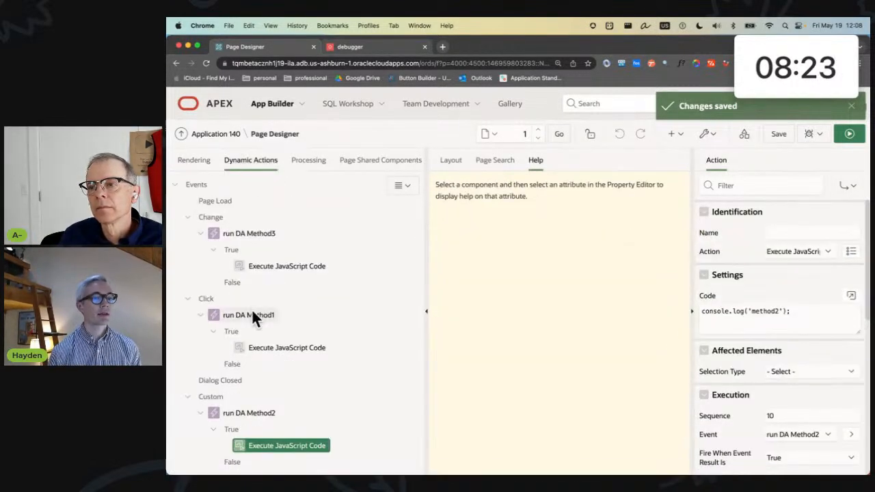
click(249, 315)
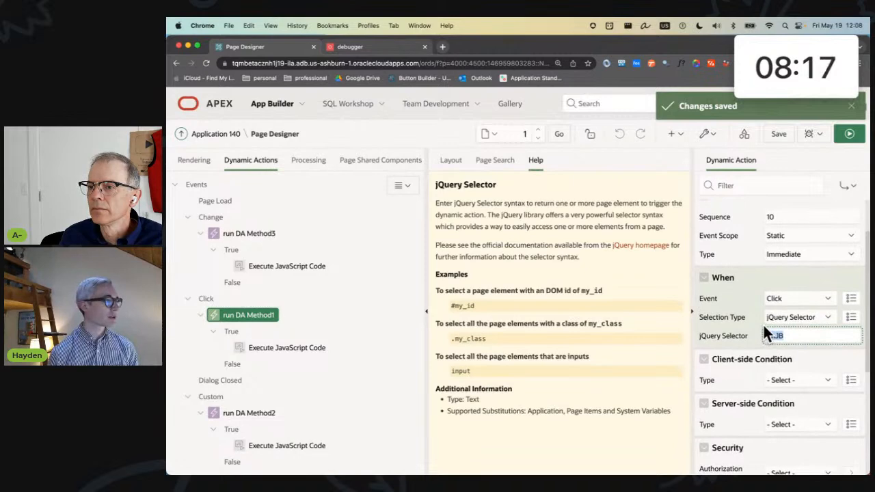
click(287, 347)
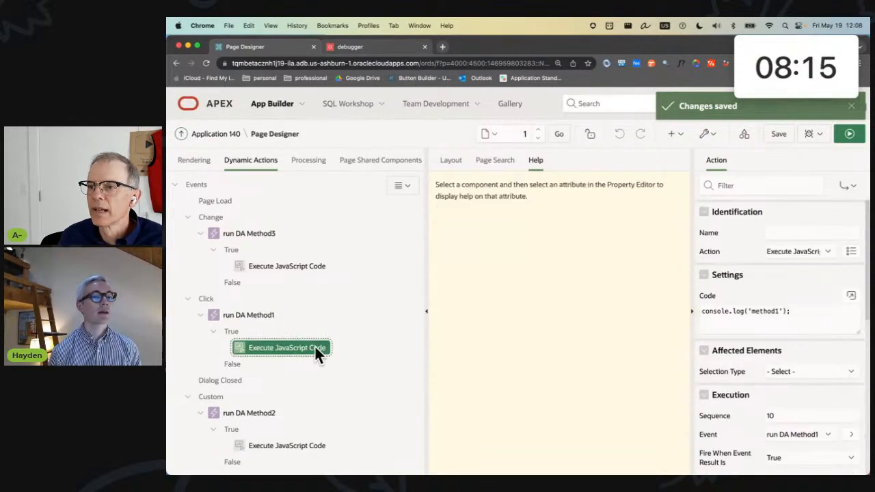
click(249, 315)
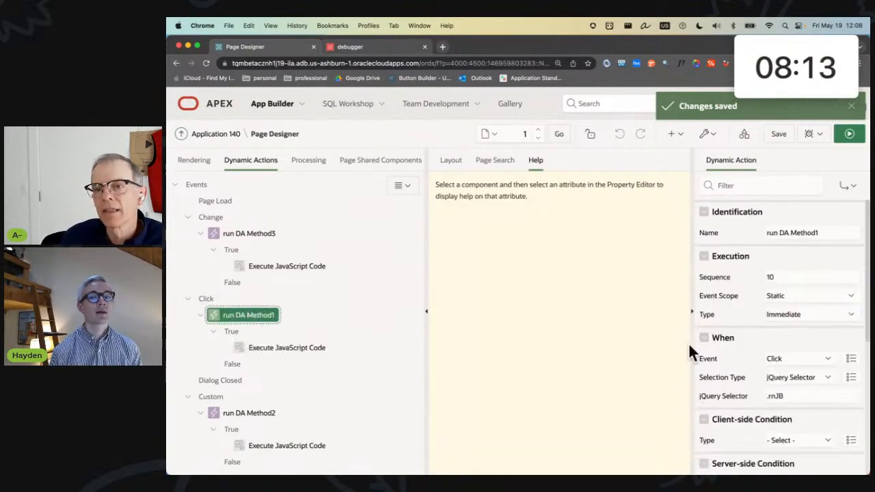
click(809, 397)
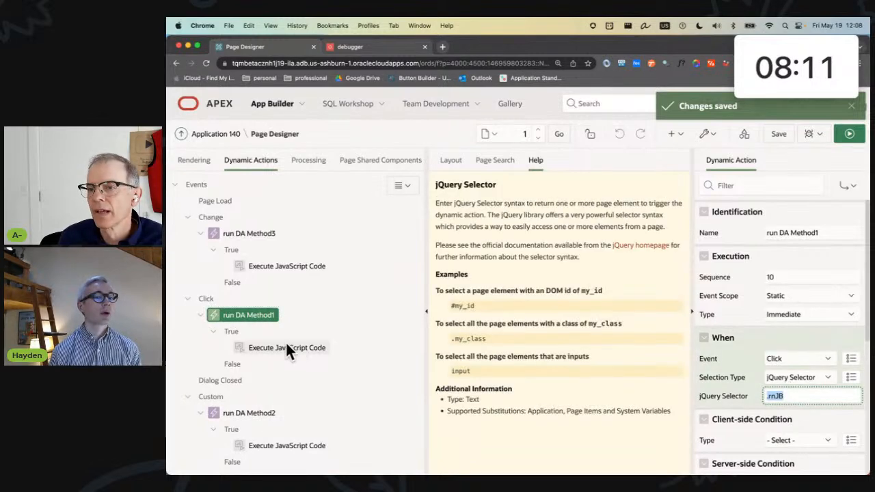
Review the Method1 Execute JavaScript action's console.log('method1') code and close it
double_click(288, 347)
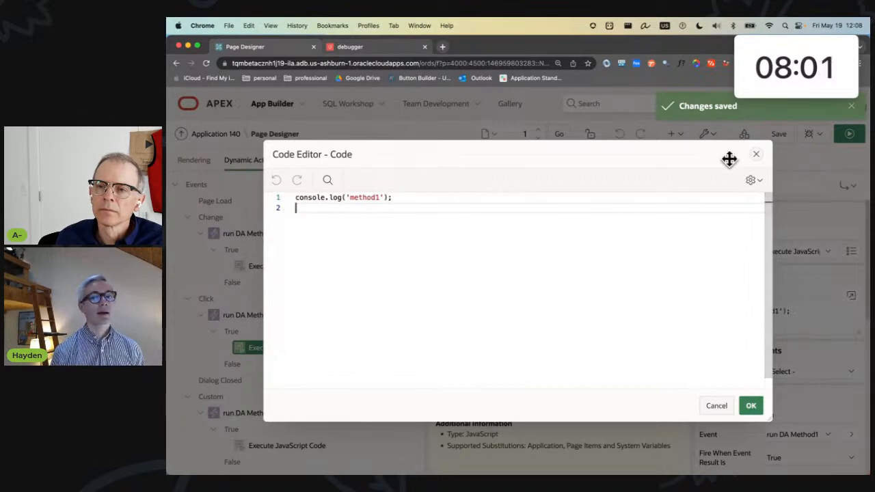
click(751, 404)
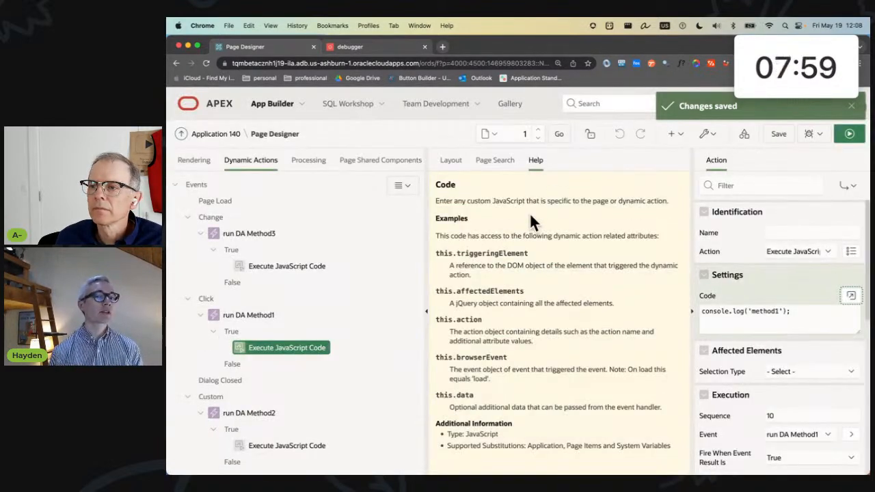
mouse_move(512, 239)
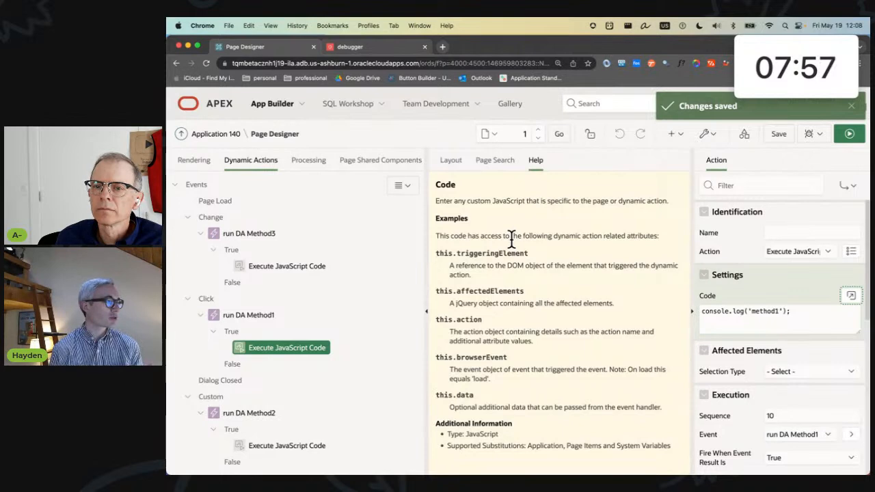
mouse_move(536, 261)
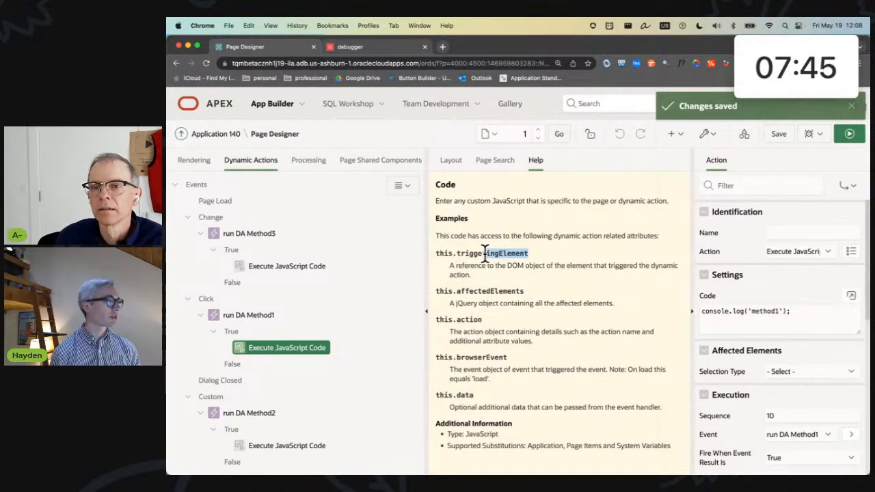
mouse_move(609, 188)
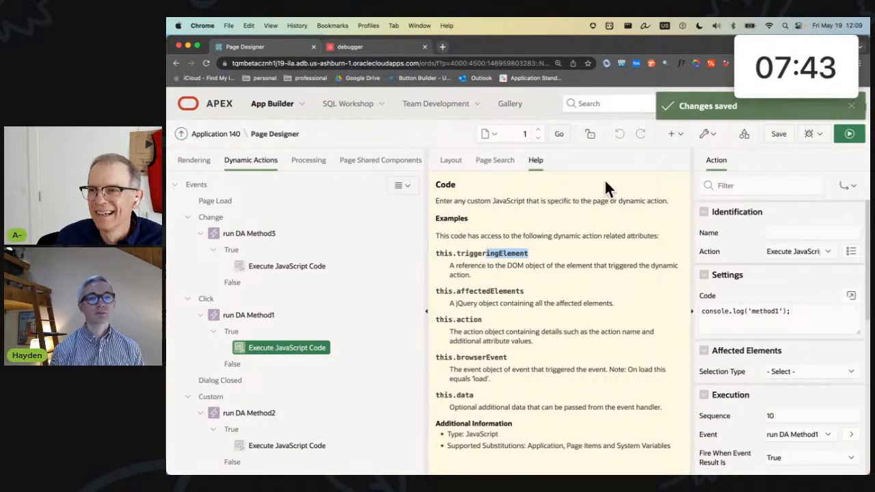
Inspect Bollich's Run DA button in DevTools and query $0.dataset.cstmrid in the console
right_click(512, 241)
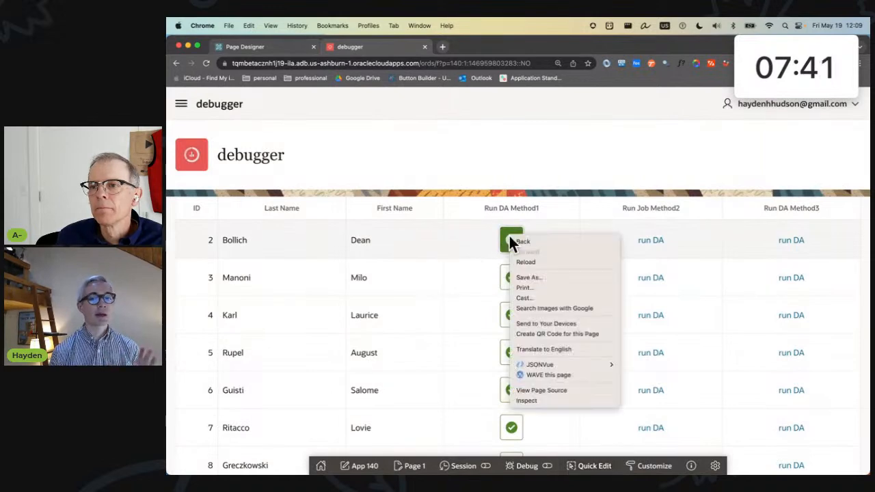
mouse_move(534, 401)
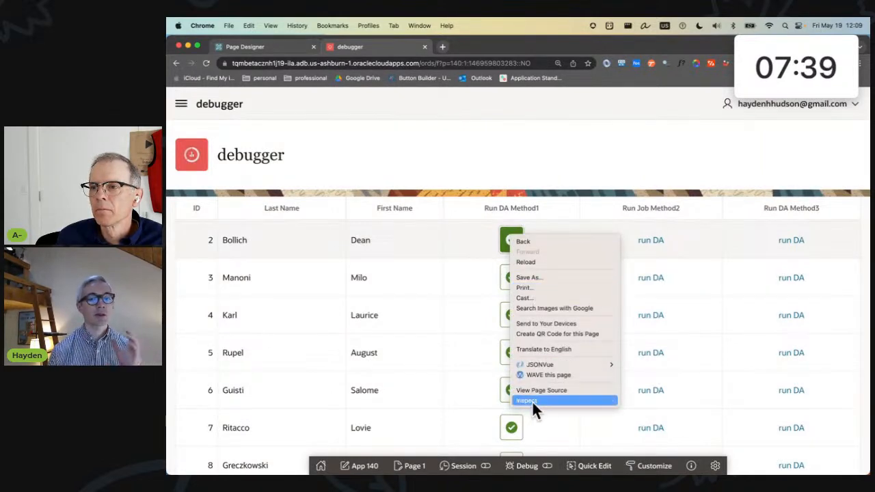
click(526, 400)
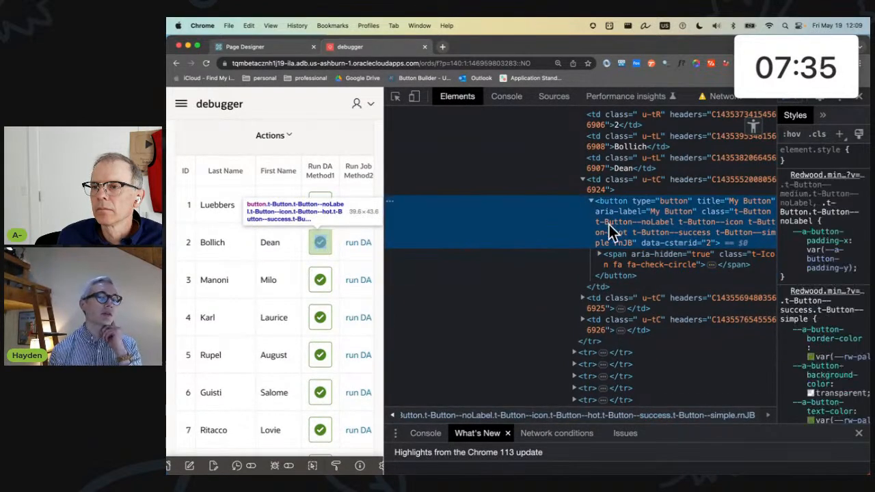
mouse_move(622, 236)
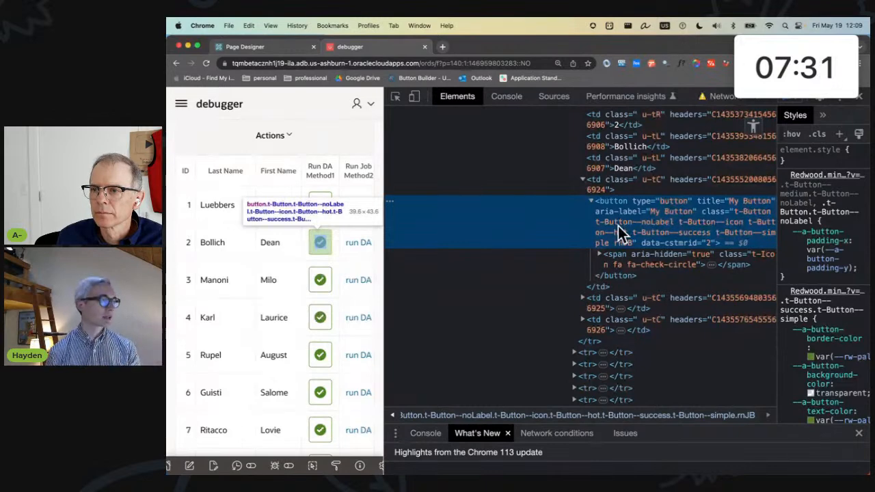
click(506, 96)
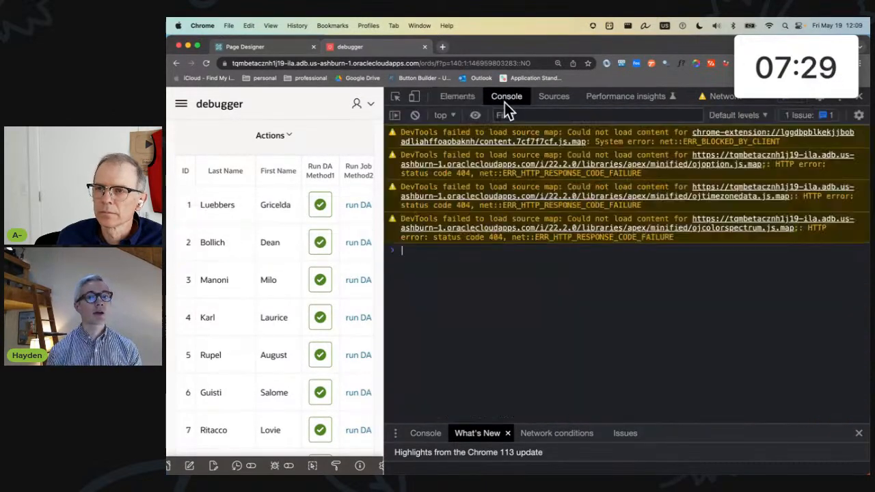
text($0.dataset)
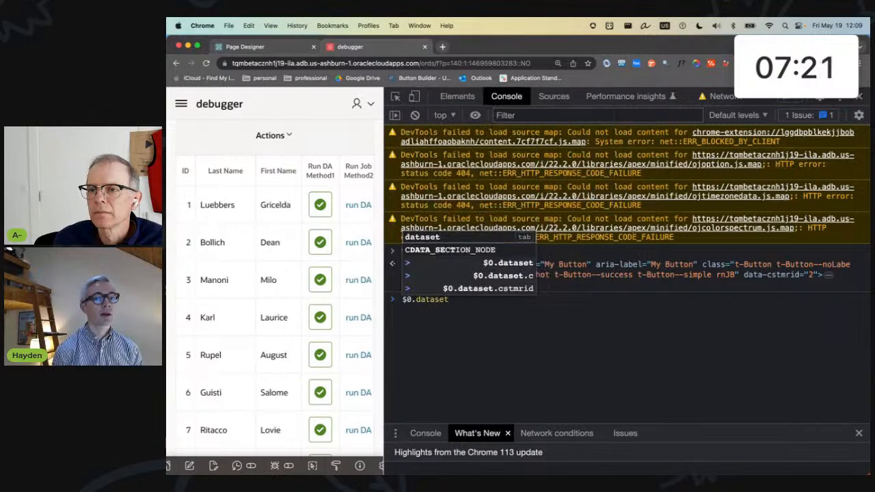
text(cs)
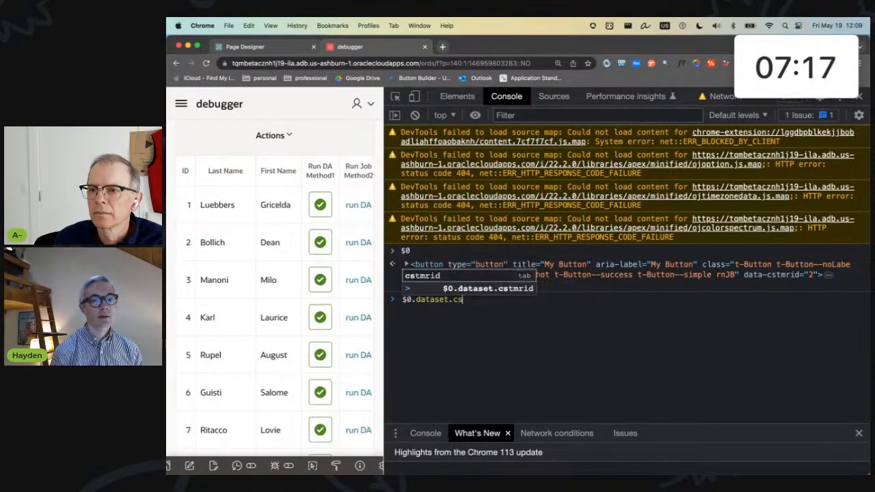
key(Return)
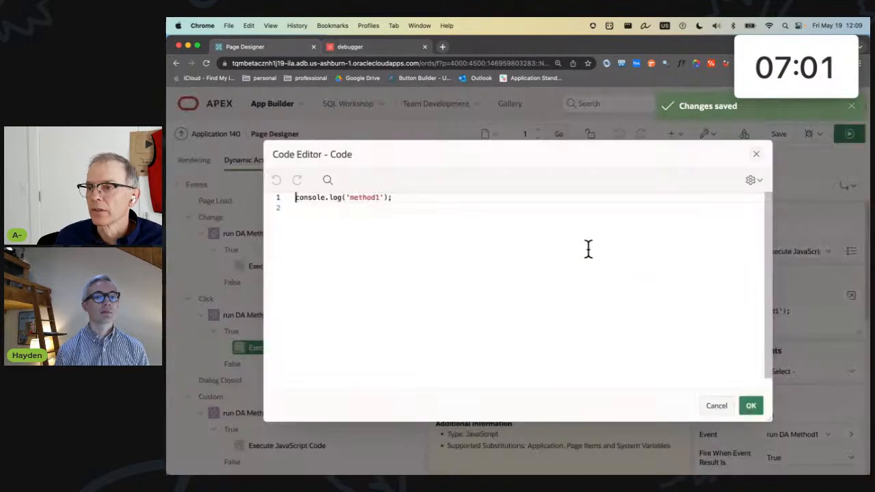
Add a debugger statement to Method1's JavaScript, save the page and run it
text(debugger;)
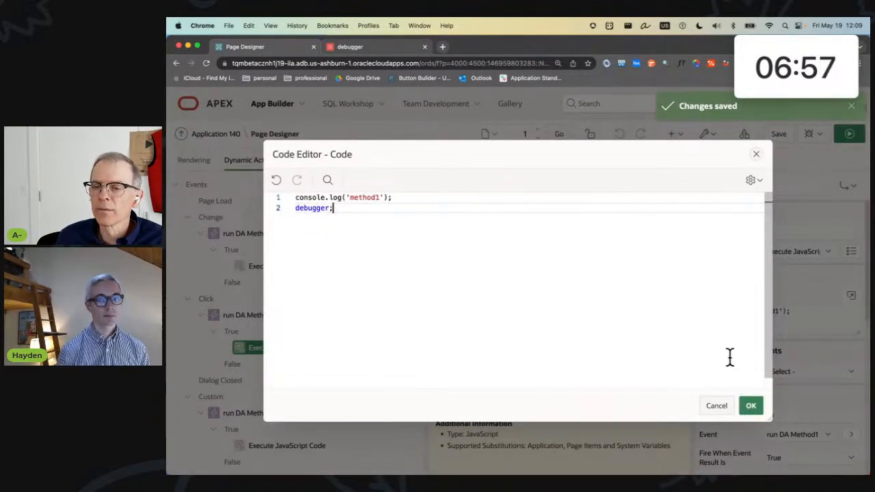
click(751, 405)
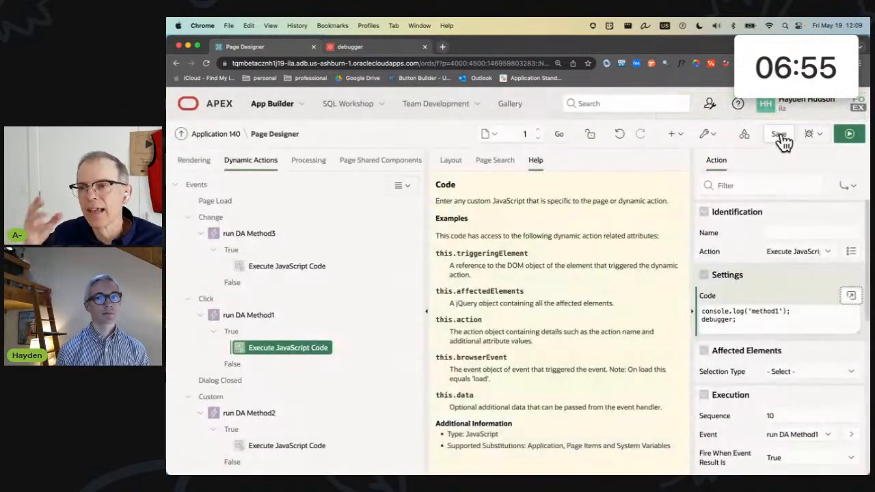
click(780, 134)
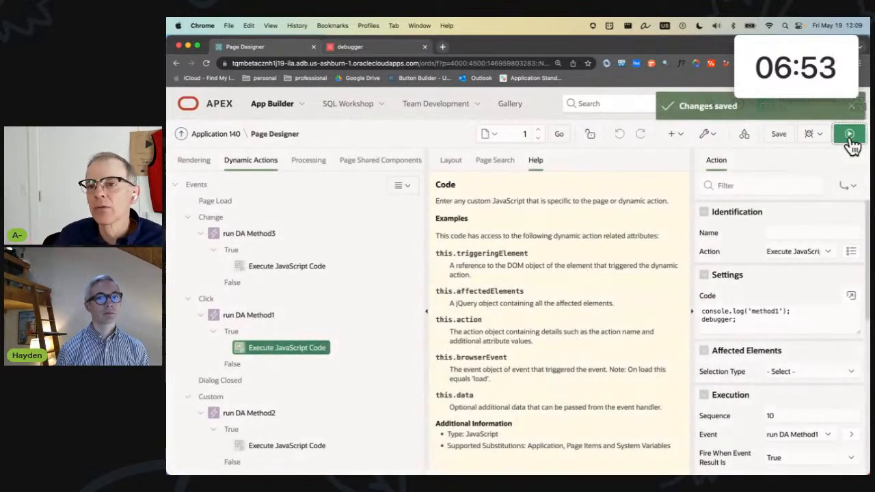
click(849, 134)
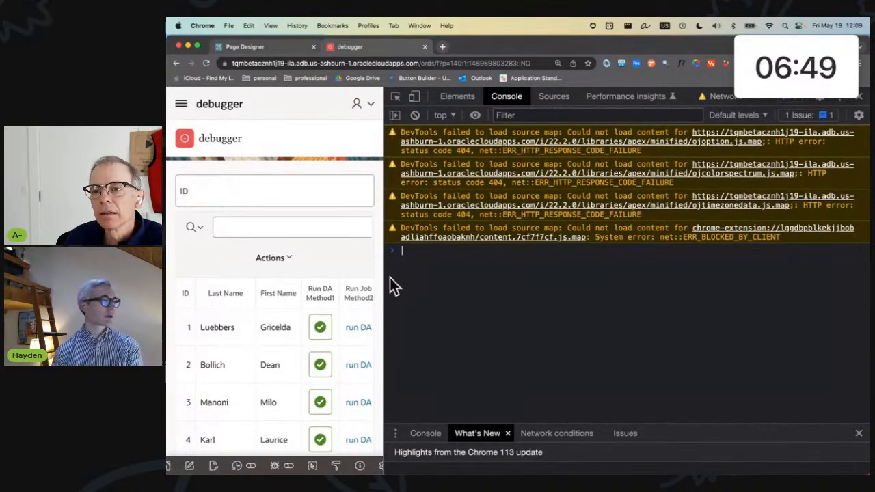
mouse_move(320, 364)
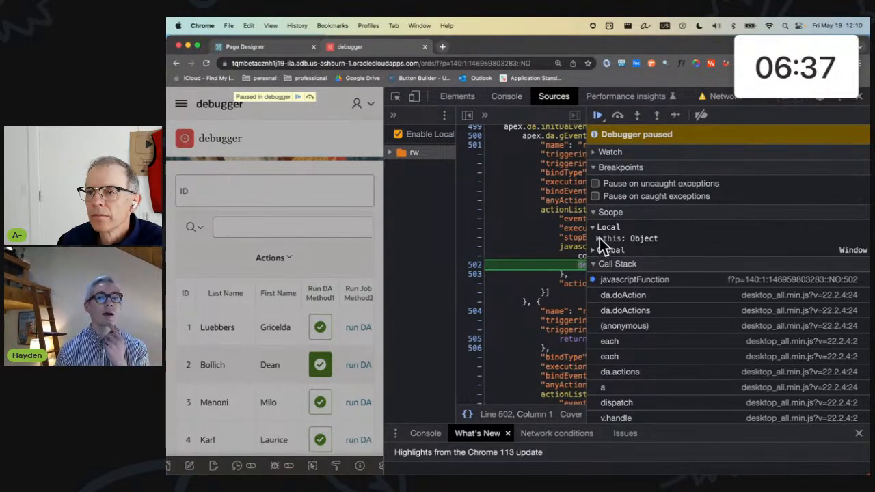
While paused, expand this > triggeringElement > dataset in Scope to see cstmrid 2
click(599, 238)
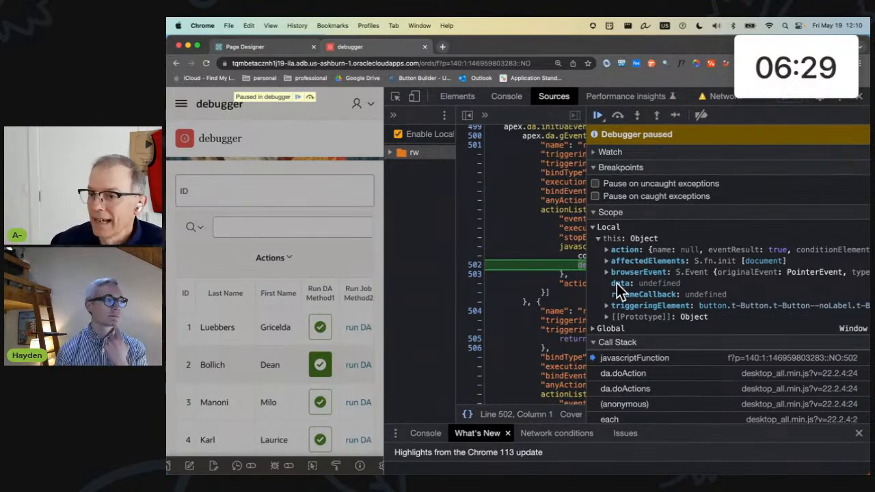
mouse_move(612, 308)
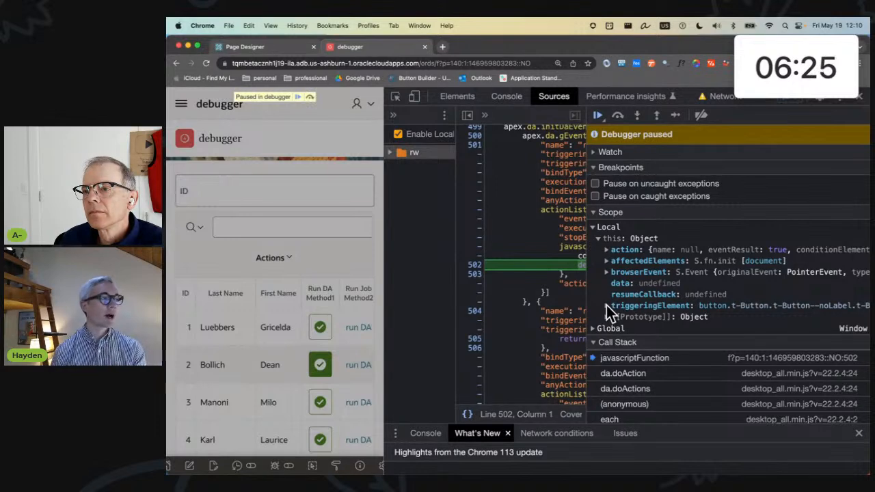
click(606, 306)
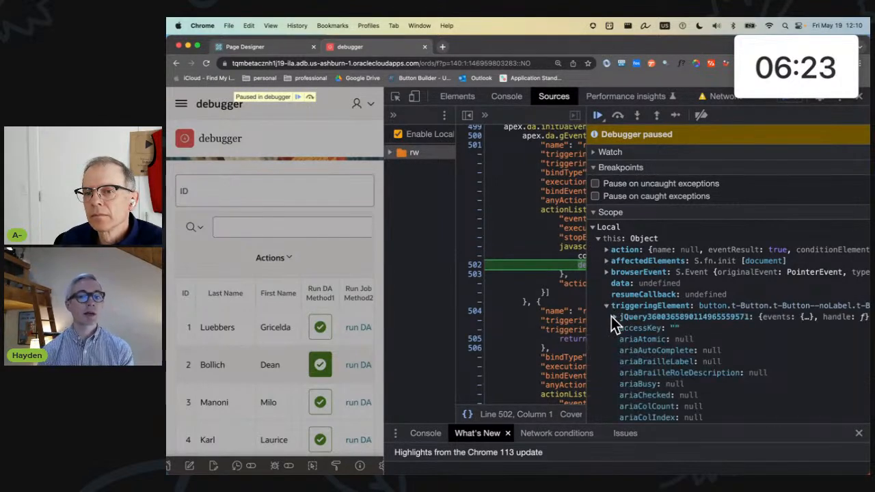
scroll(down, 3)
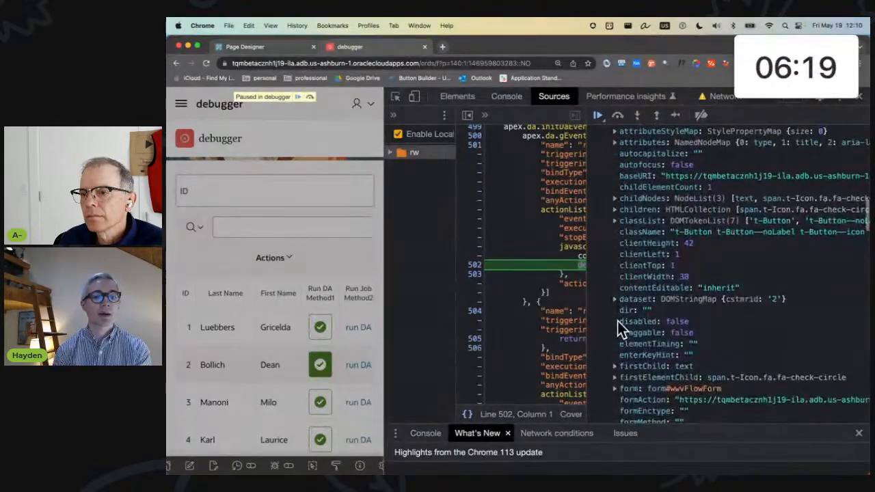
click(616, 298)
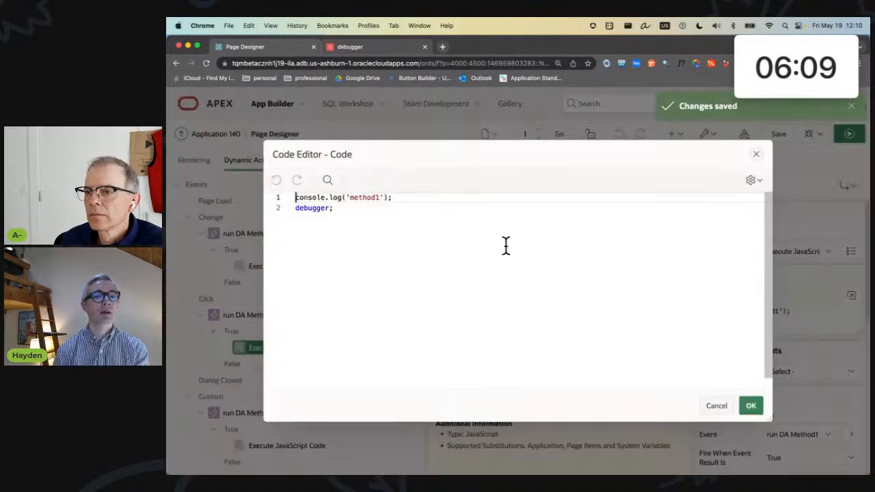
Comment out debugger and log this.triggeringElement.dataset.cstmrid in Method1's code
text(//)
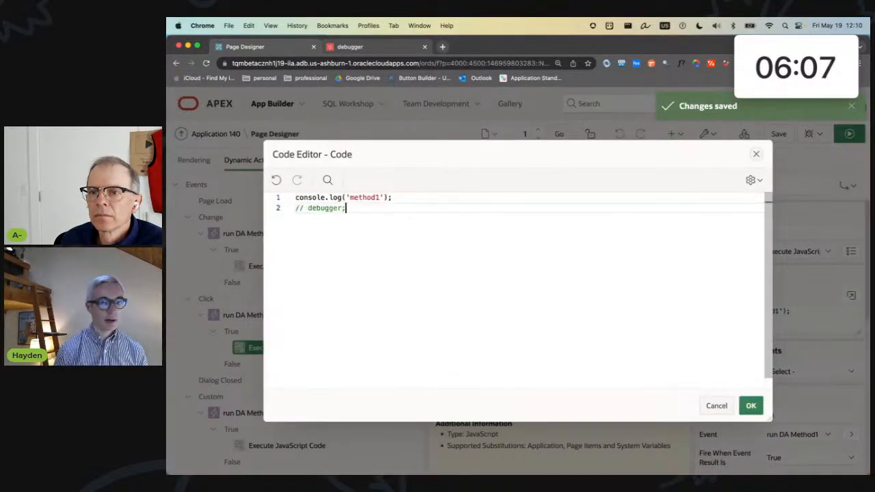
text(console.log)
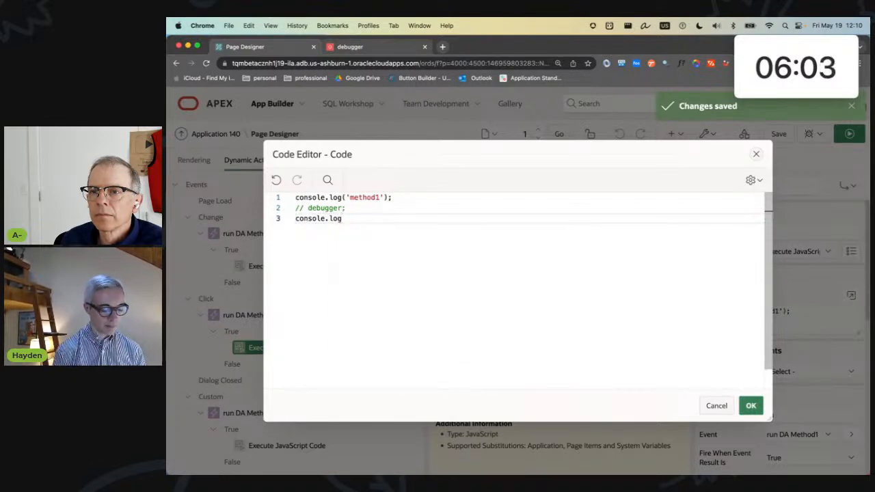
text((this.it)
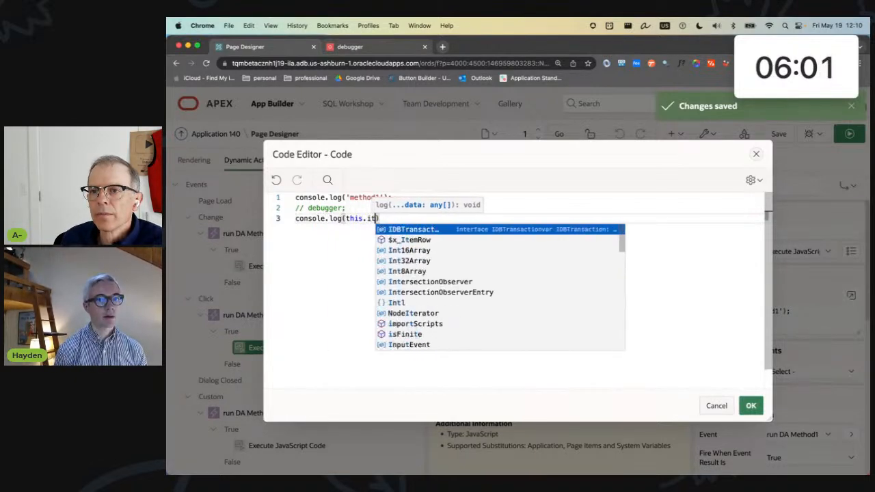
text(iggeringElement.dataset.cstmrid)
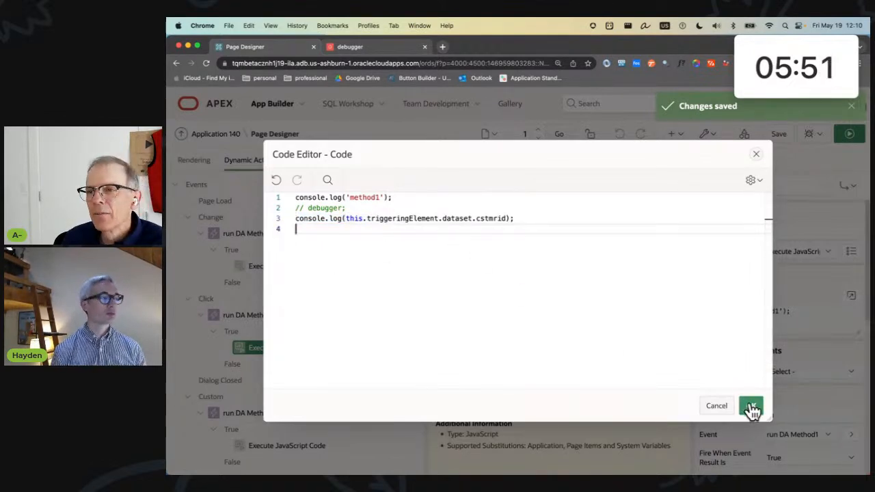
click(751, 405)
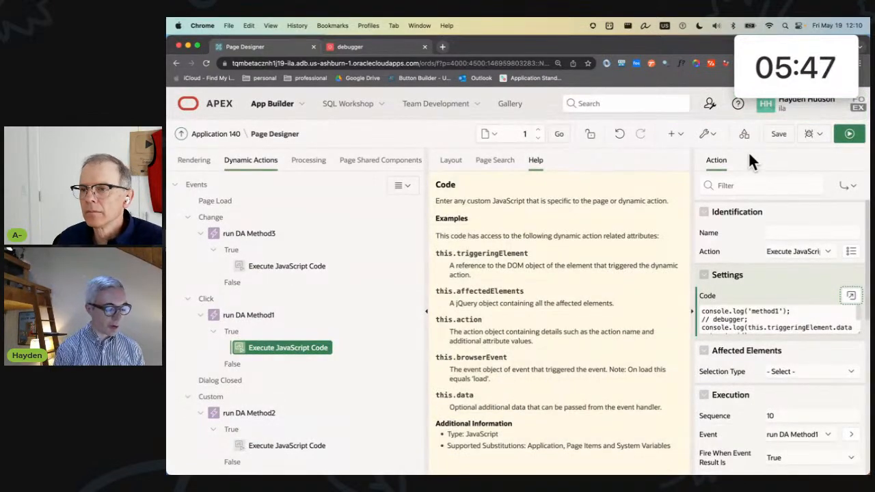
Run the page, confirm Method1 buttons log cstmrid values 4 and 1, then return to Page Designer
click(374, 47)
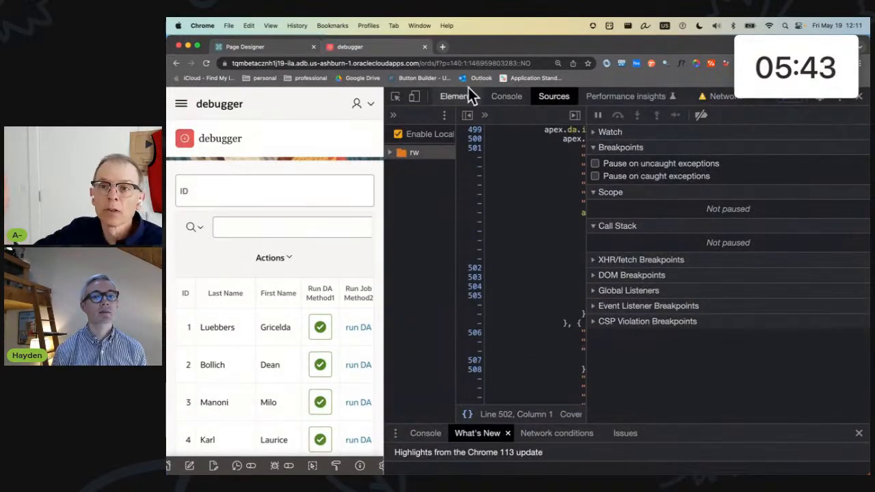
click(506, 95)
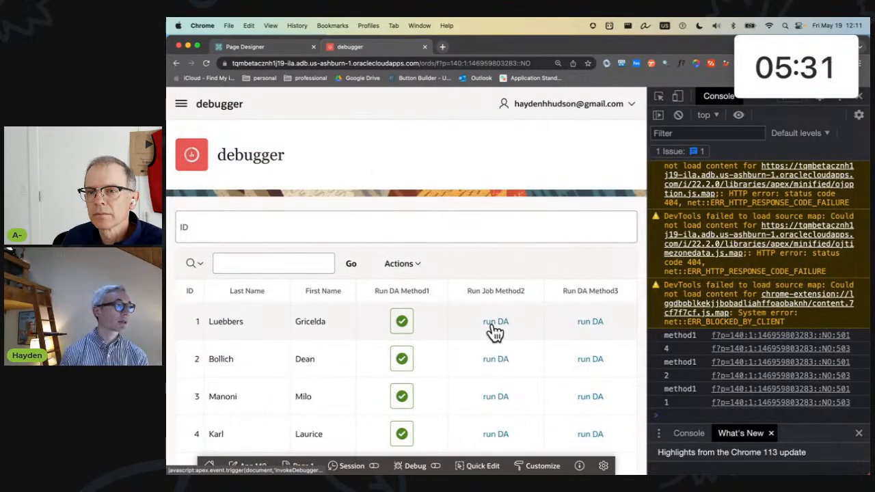
click(259, 47)
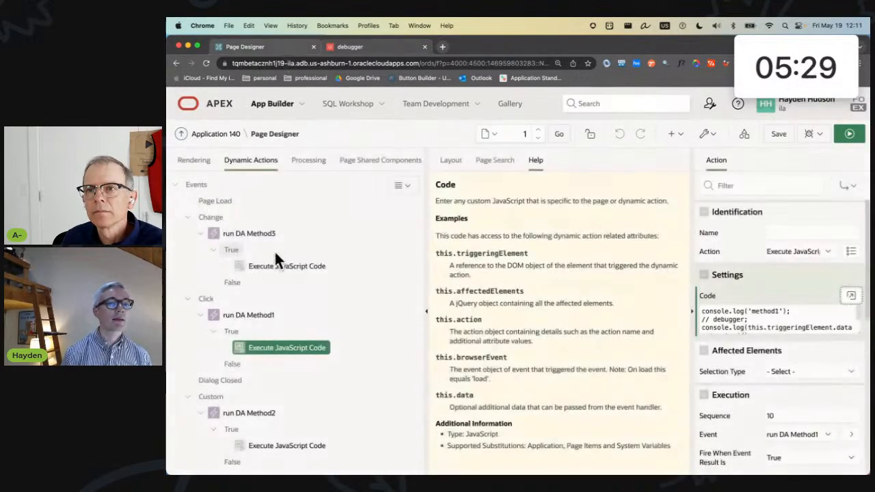
Review the METHOD2 column's link target URL that fires invokeDebugger with #ID#
click(194, 159)
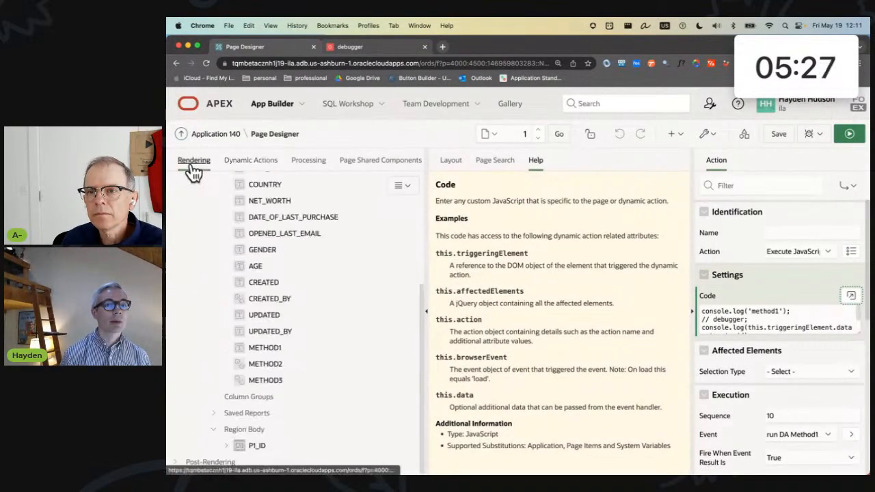
click(266, 363)
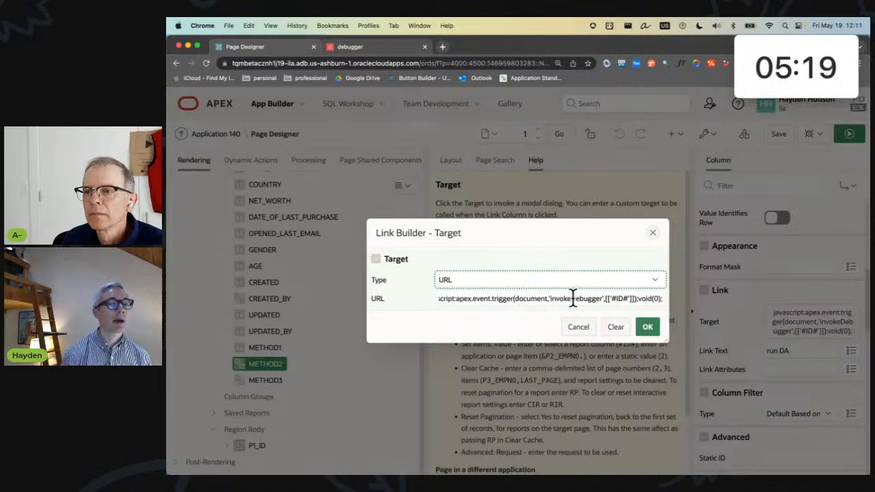
double_click(574, 298)
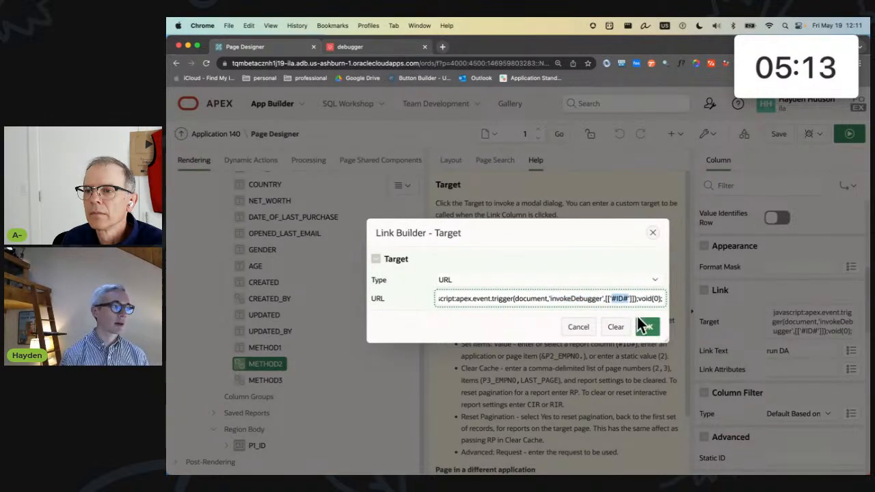
click(645, 326)
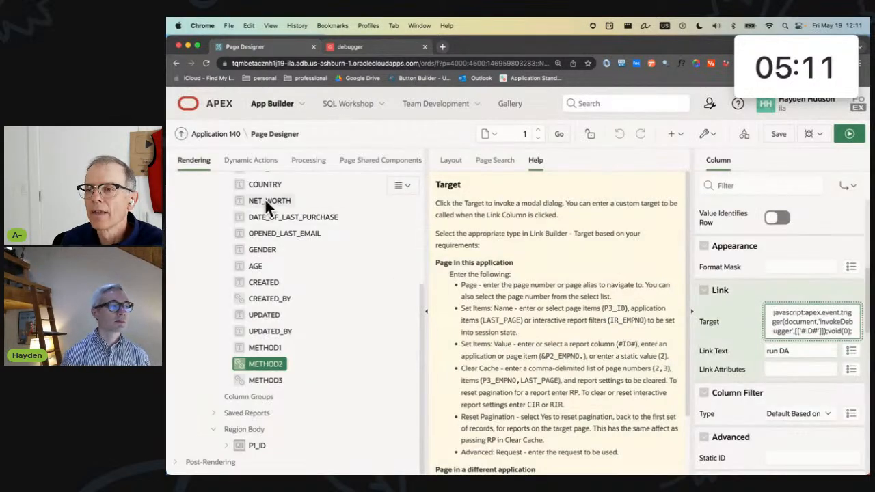
Review run DA Method2's invokeDebugger custom event and open its JavaScript action code
click(250, 158)
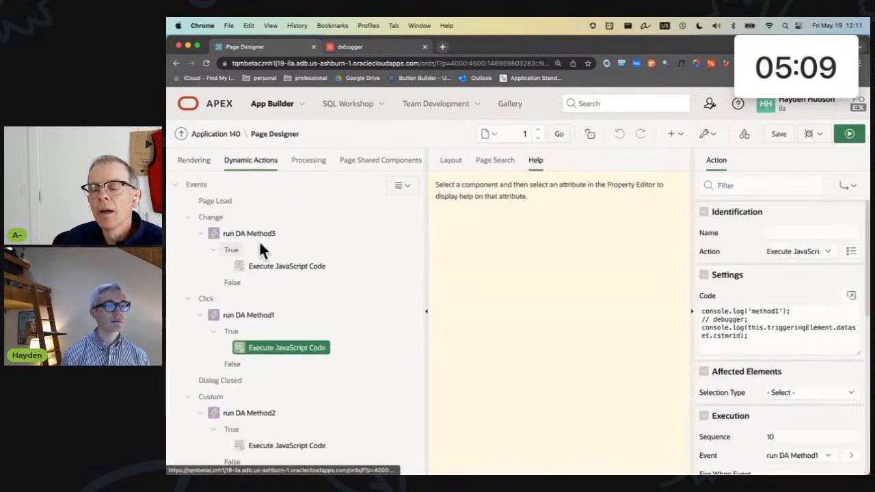
click(249, 314)
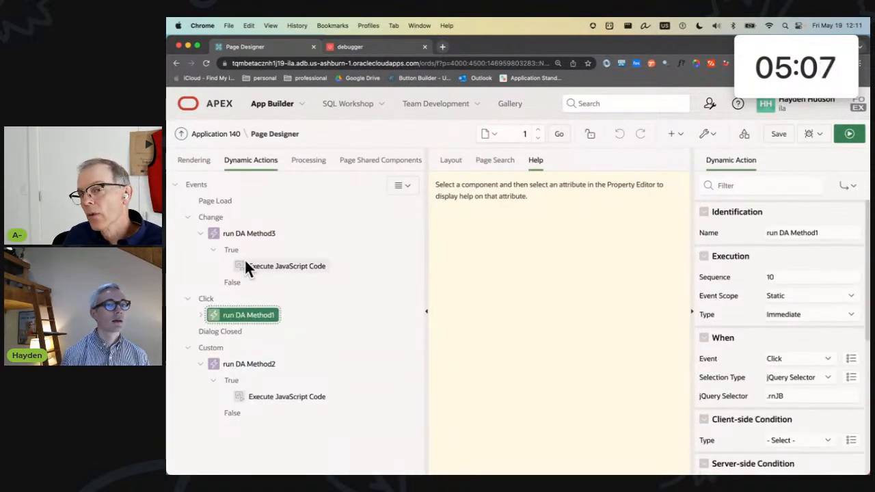
click(249, 364)
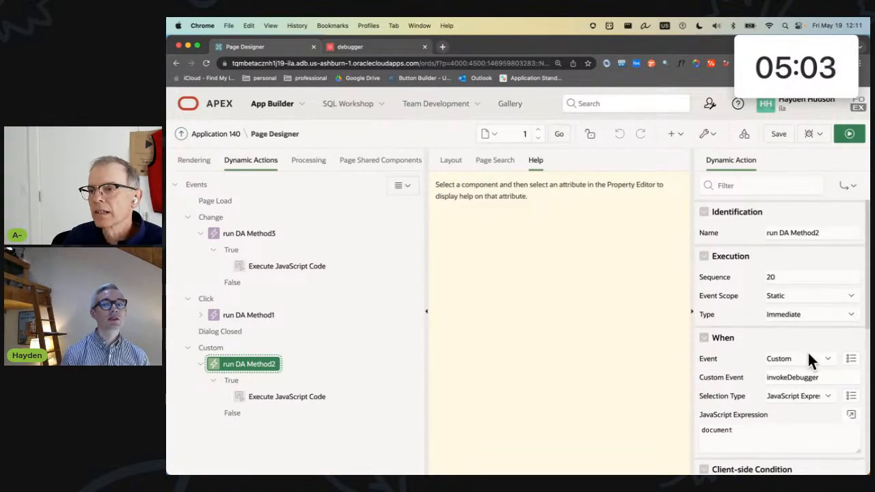
click(807, 378)
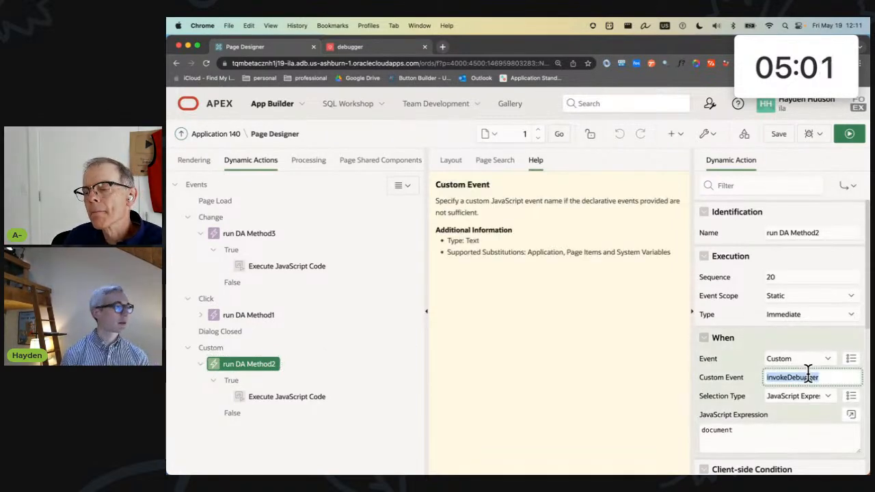
click(288, 397)
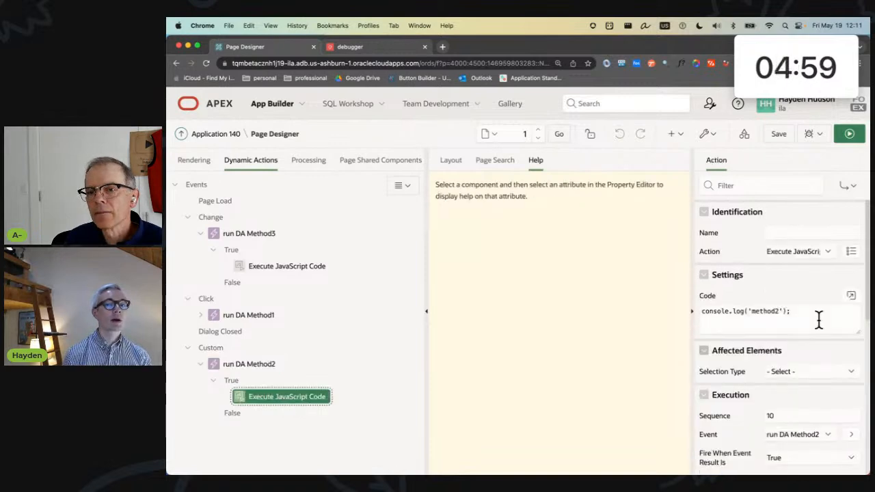
click(851, 296)
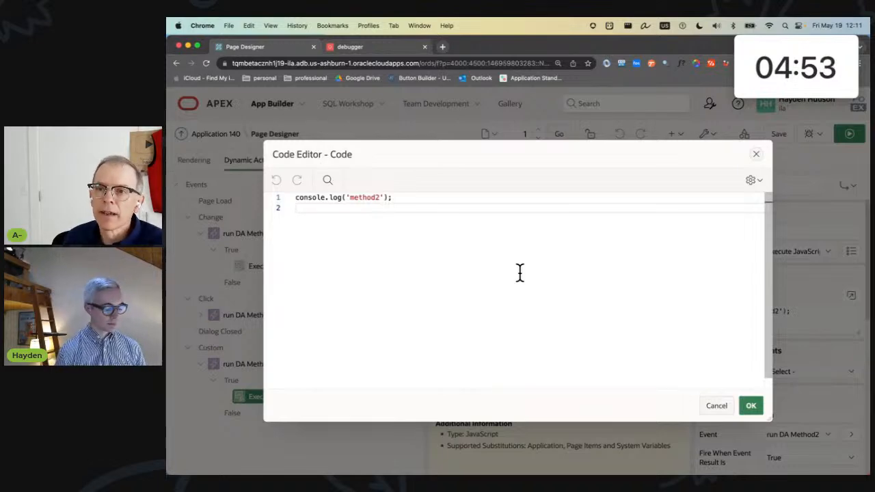
Add a debugger statement after console.log('method2') and apply the code
text(debugger;)
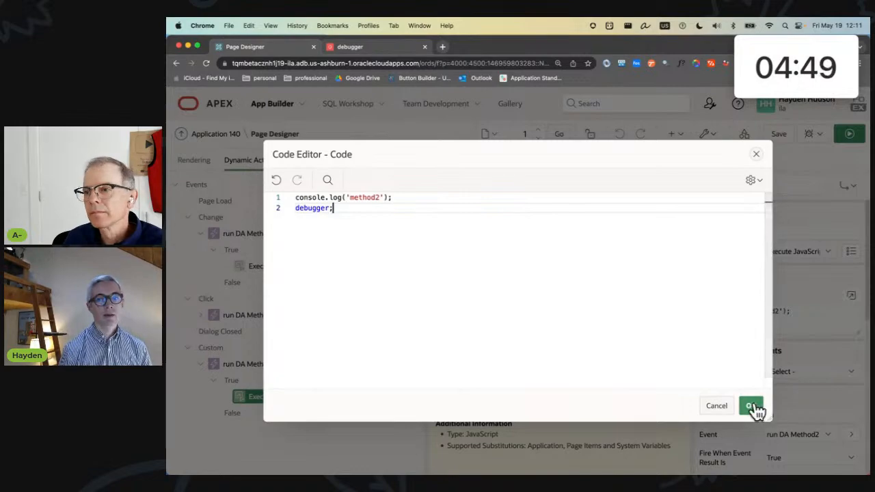
click(751, 405)
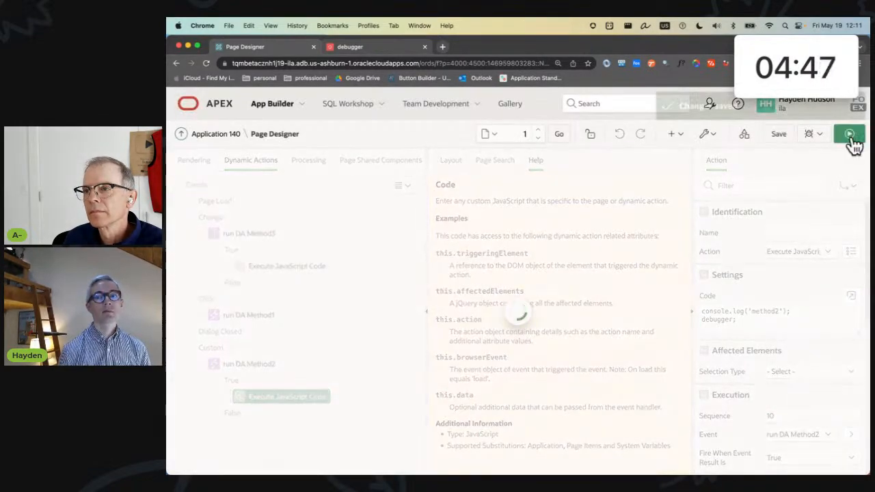
Run the page, fire Method2 on row 1 and confirm this.data holds "1", then return to Page Designer
click(851, 134)
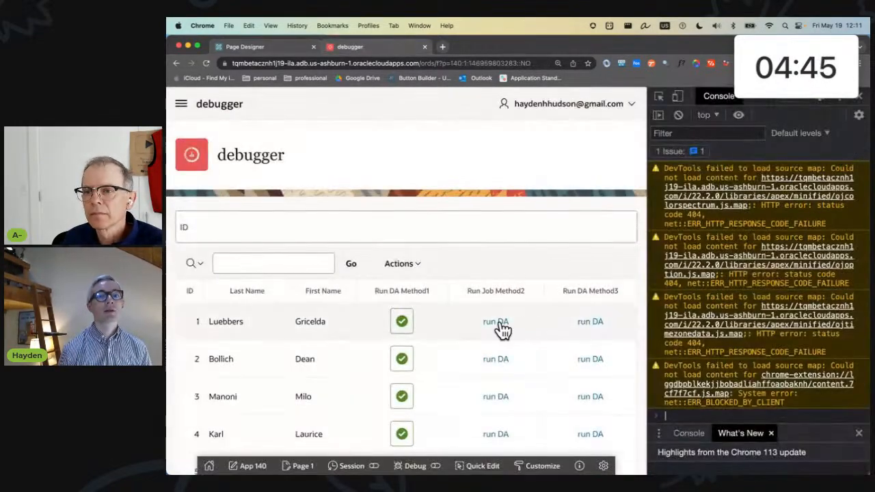
click(495, 322)
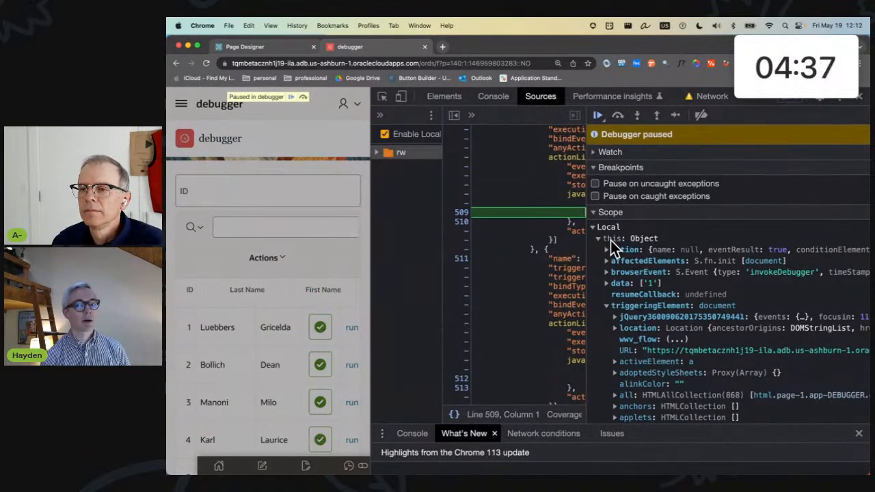
mouse_move(745, 290)
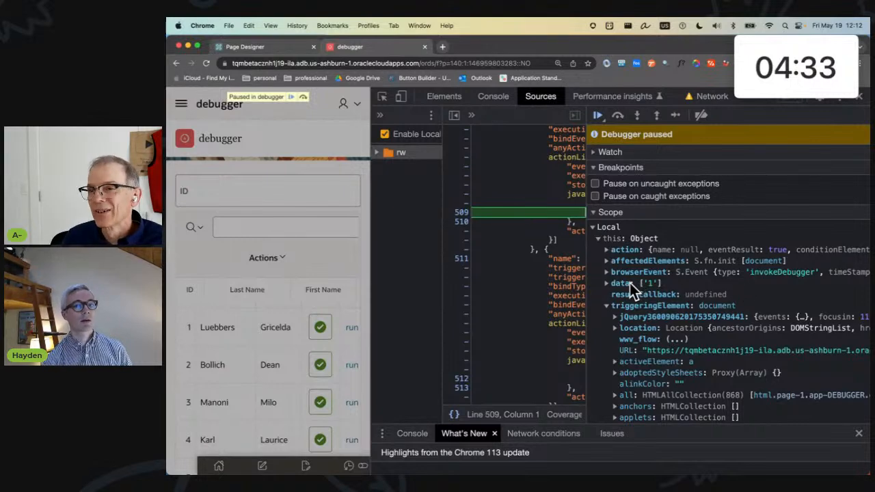
click(607, 283)
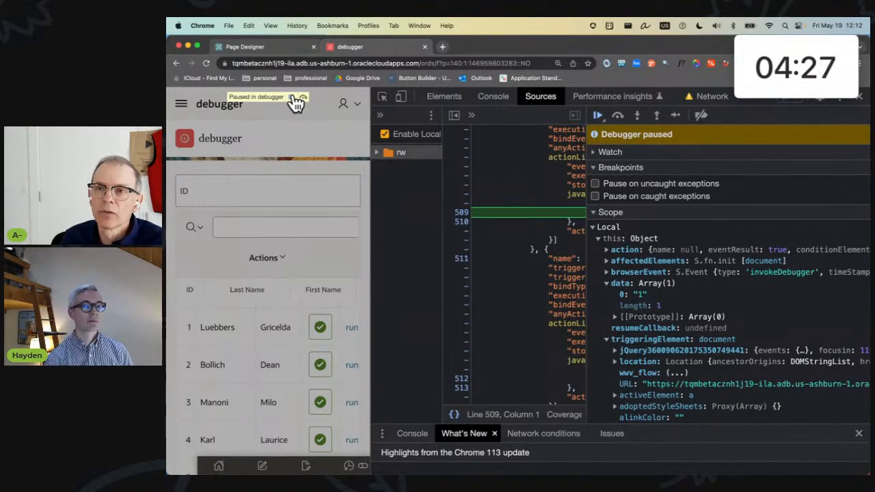
click(244, 46)
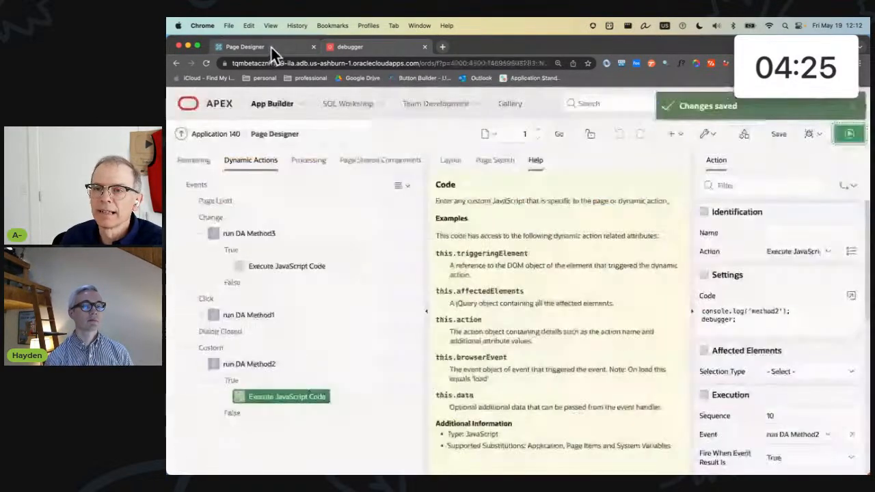
Comment out debugger with // and add console.log(this.data[0]); in Method2's code, then confirm
click(851, 295)
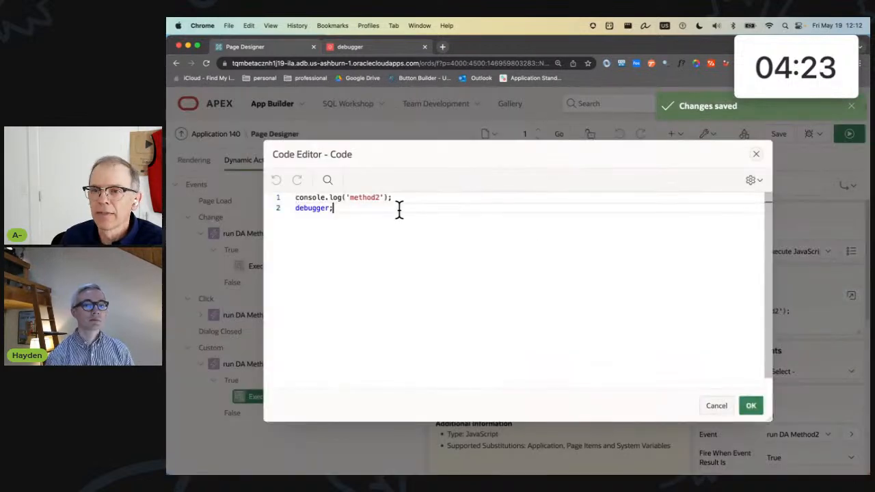
text(//)
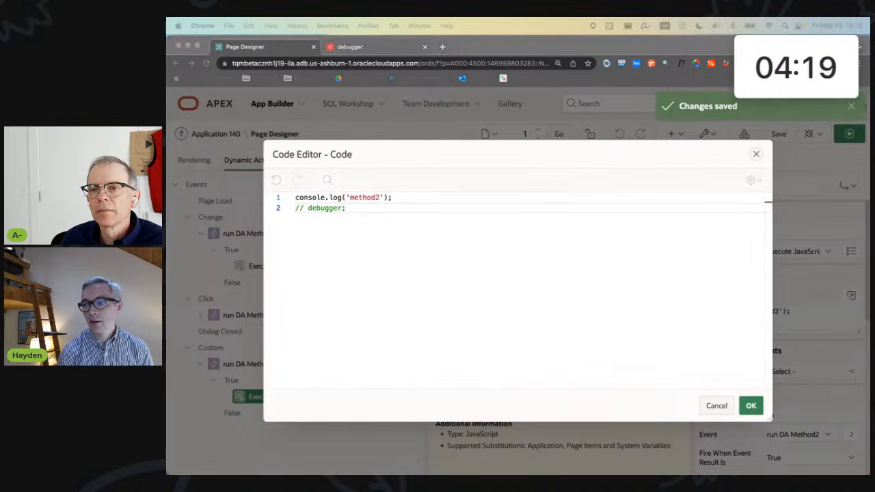
mouse_move(536, 195)
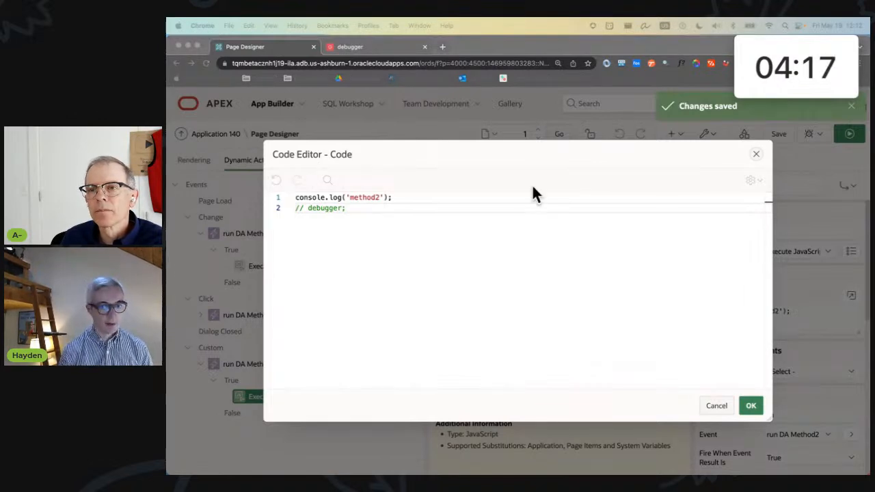
text(console.log(this.data[0]);)
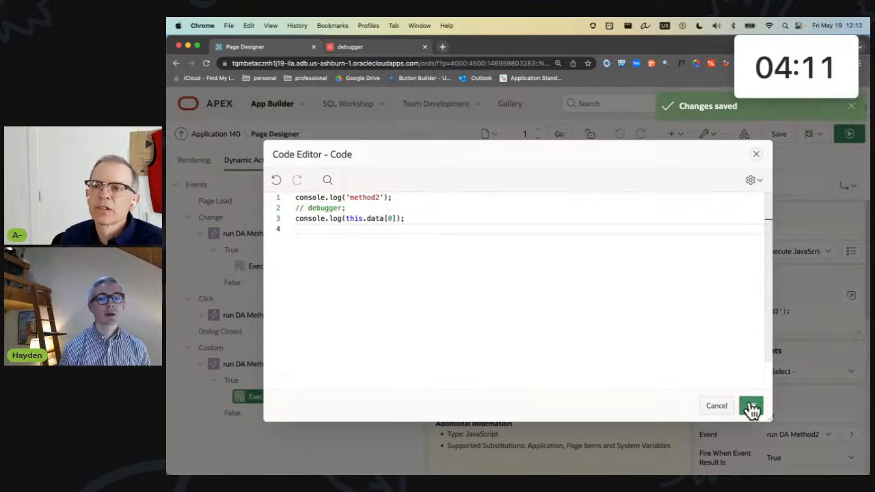
click(751, 405)
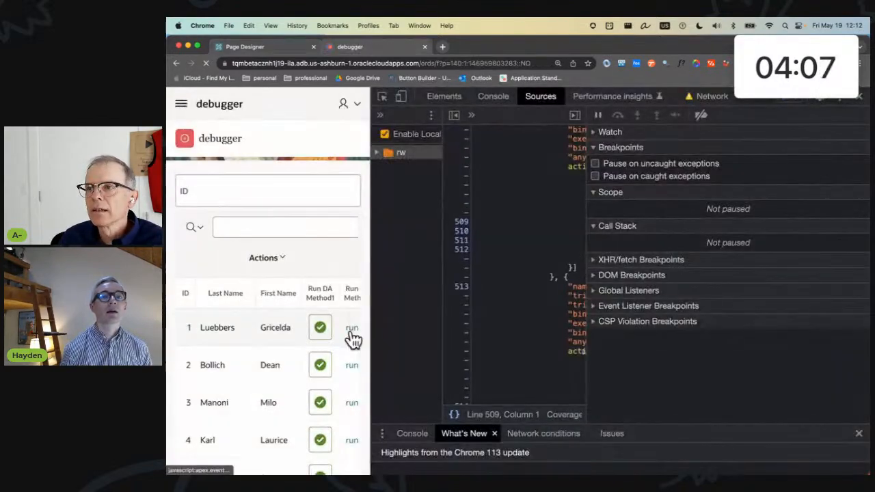
Fire Method2 on report rows so the console logs IDs like 2 and 4, then return to Page Designer
click(493, 96)
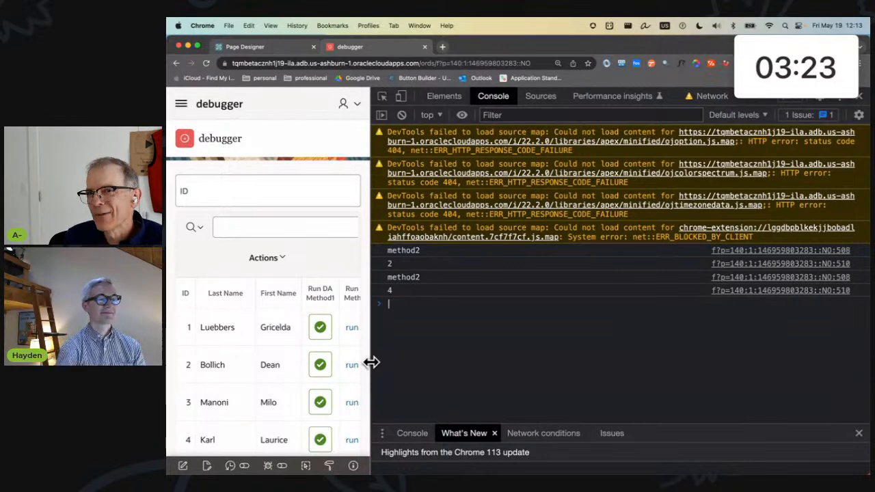
click(260, 46)
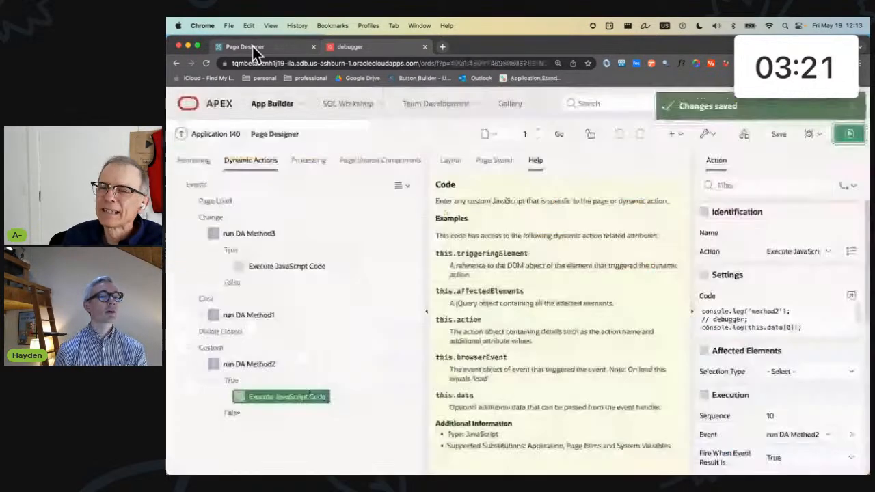
Select the METHOD3 column in the component tree and scroll to its run DA Method3 action on P1_ID
click(194, 160)
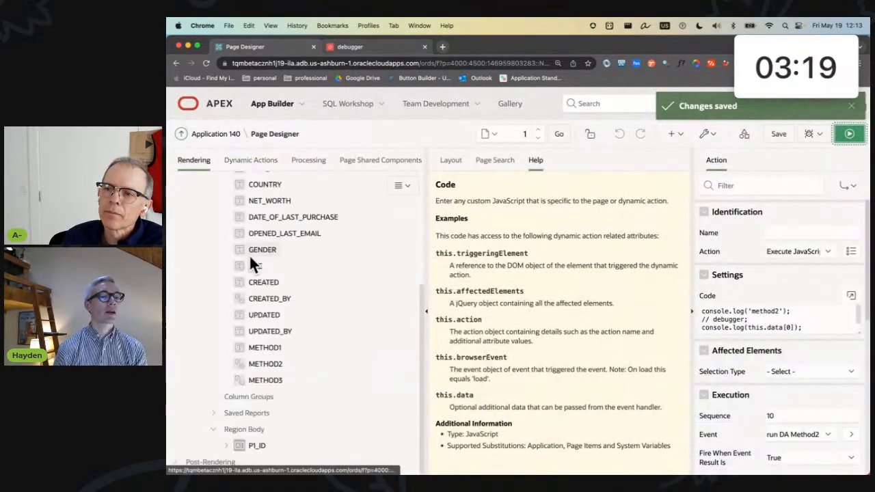
click(266, 380)
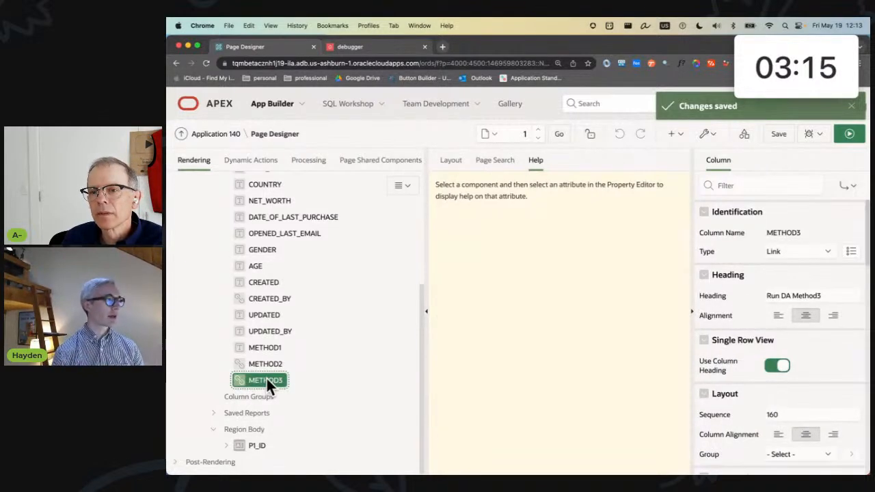
scroll(down, 3)
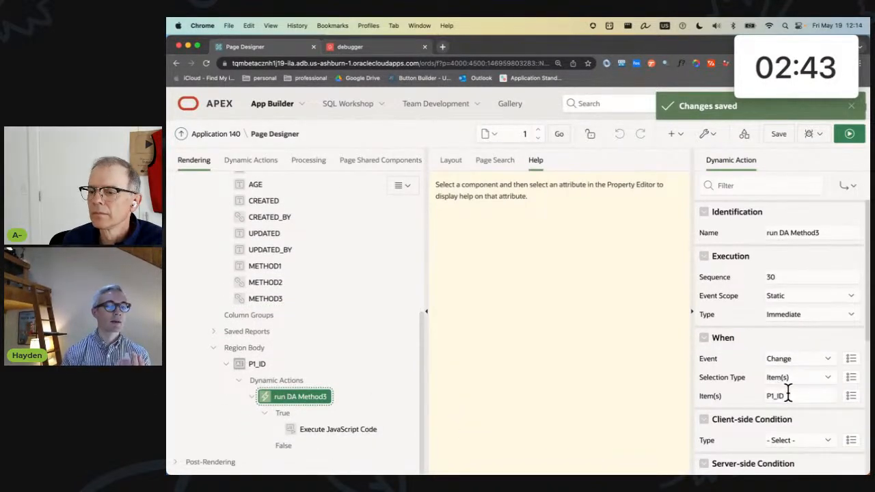
Add a debugger; line to Method3's Execute JavaScript Code action, then save and run the page
click(338, 430)
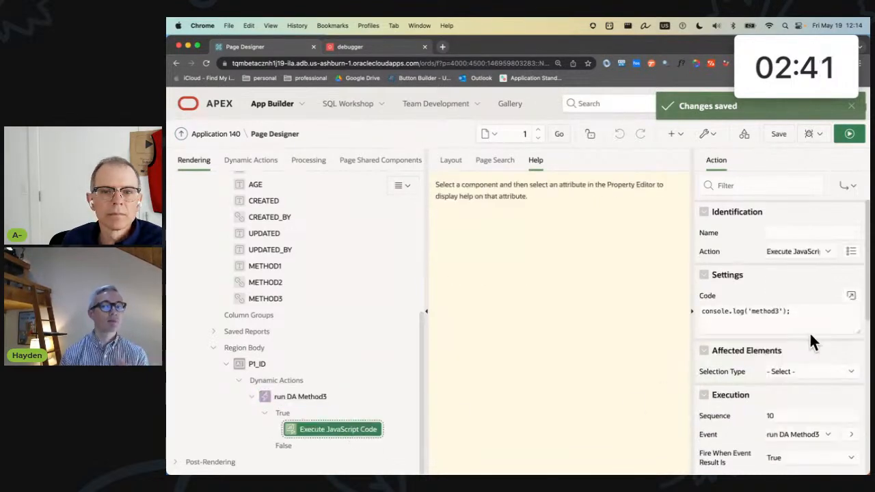
click(851, 296)
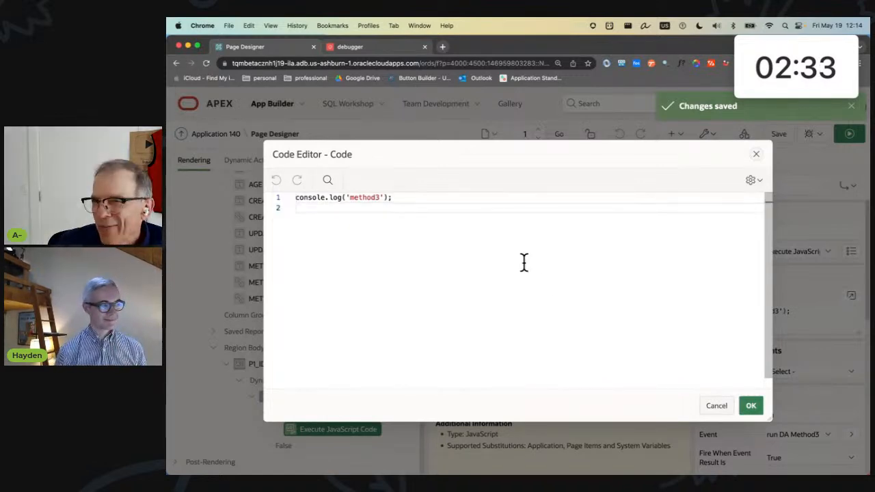
text(debugger;)
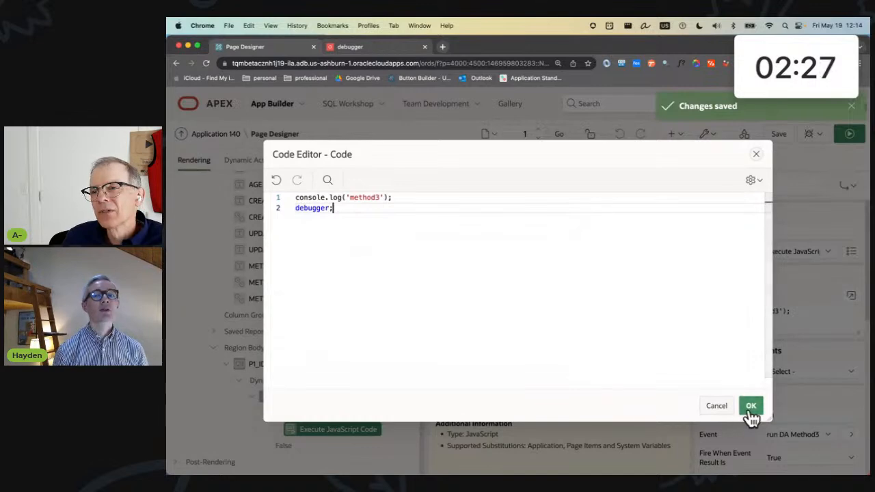
click(751, 405)
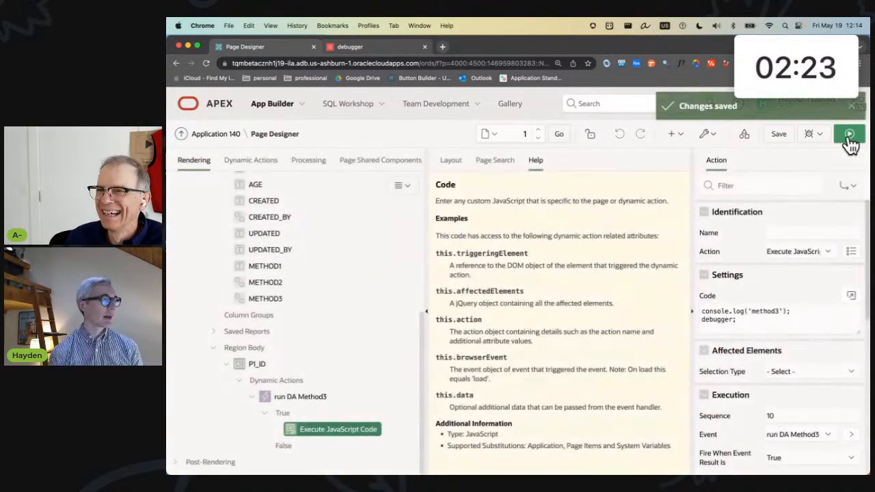
mouse_move(850, 134)
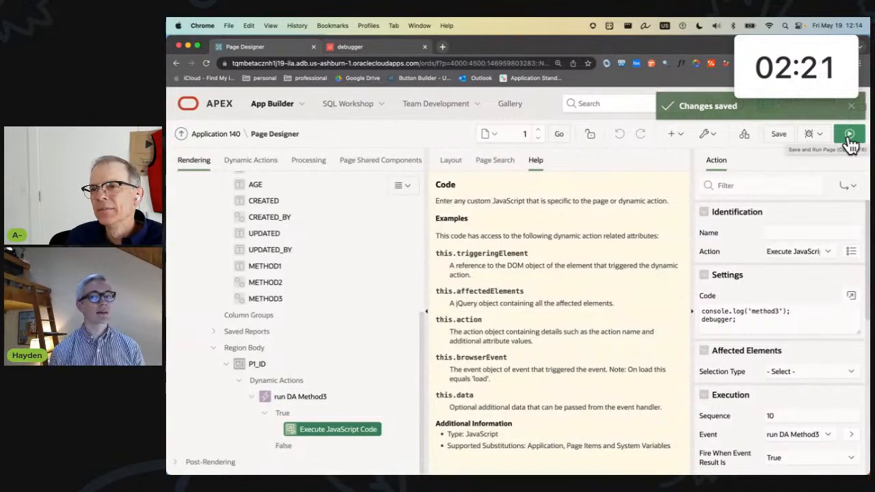
click(850, 134)
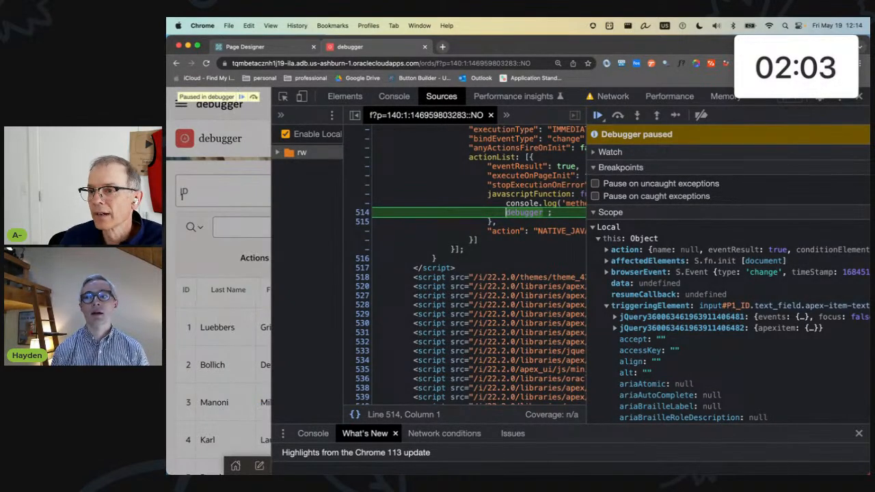
mouse_move(660, 285)
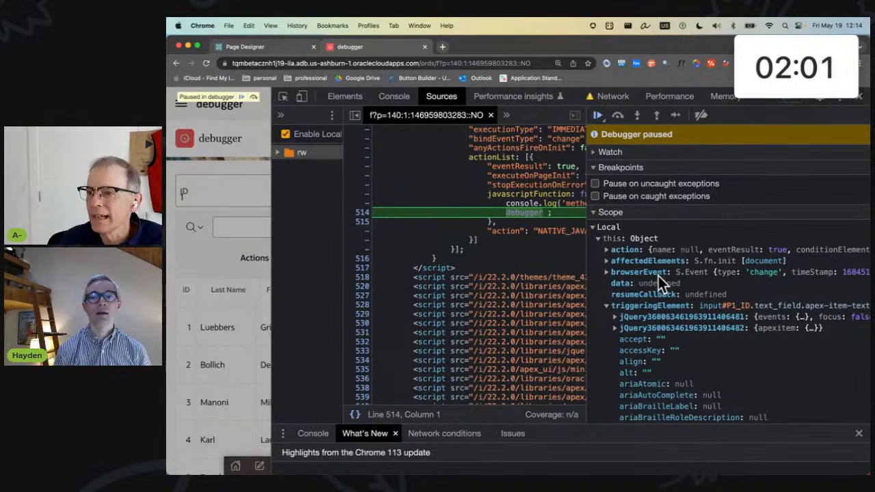
scroll(down, 3)
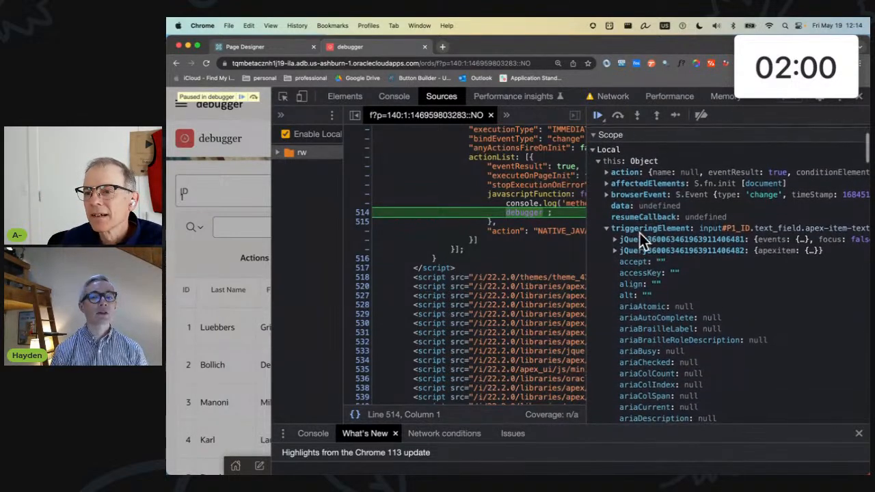
scroll(down, 3)
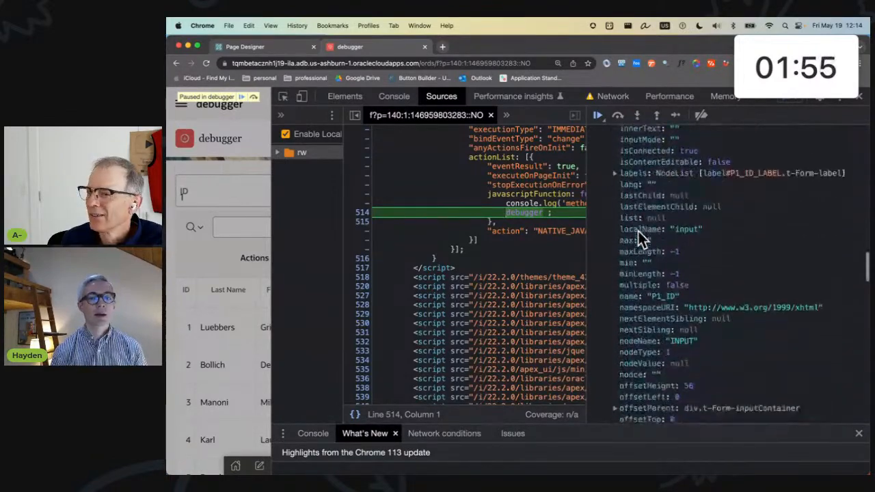
scroll(down, 3)
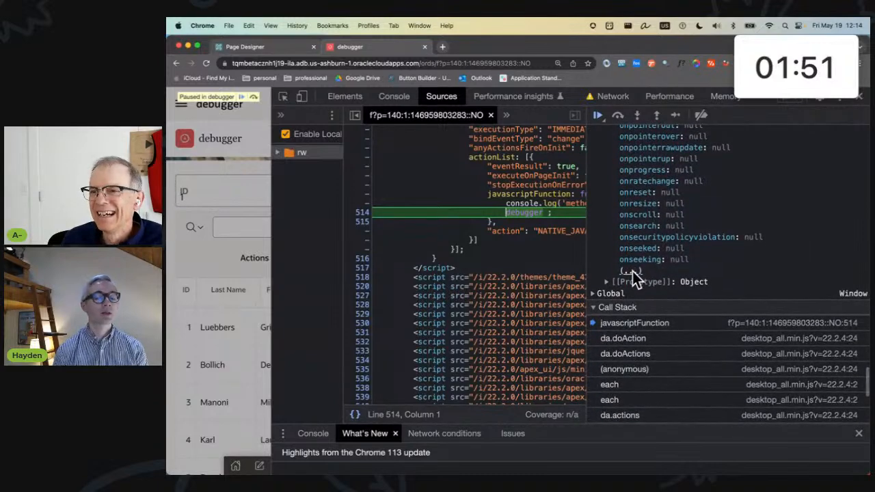
scroll(down, 3)
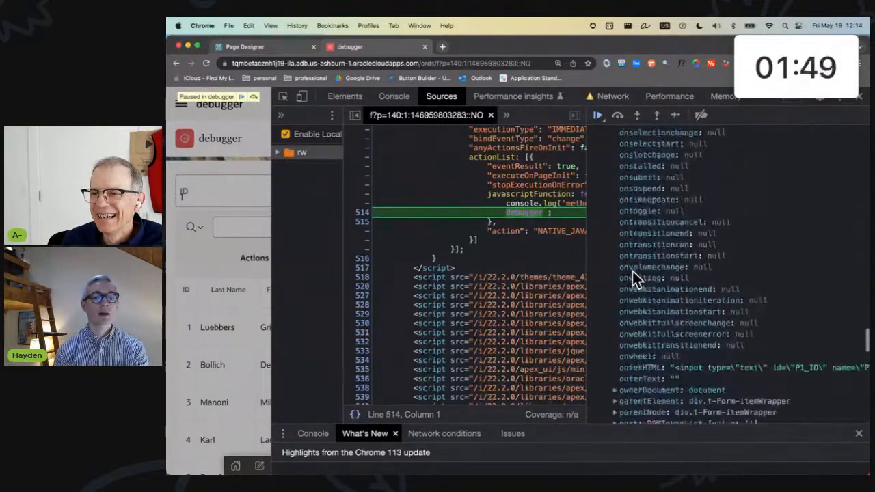
scroll(down, 3)
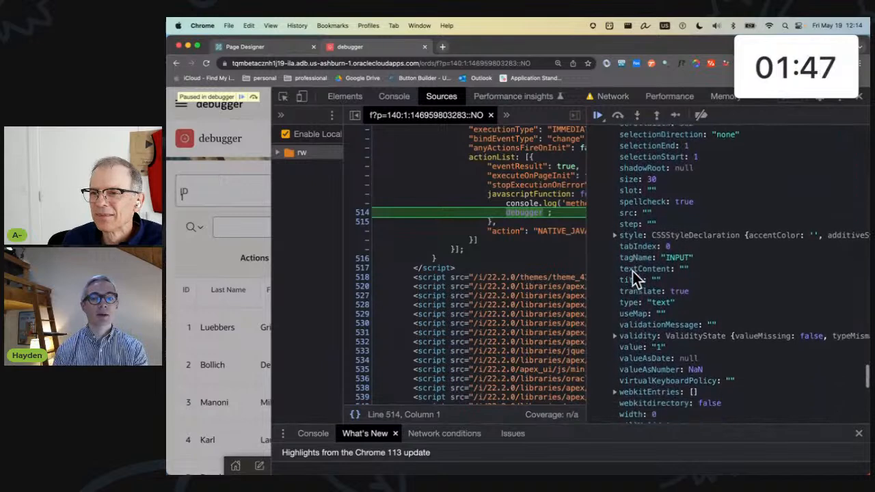
scroll(down, 3)
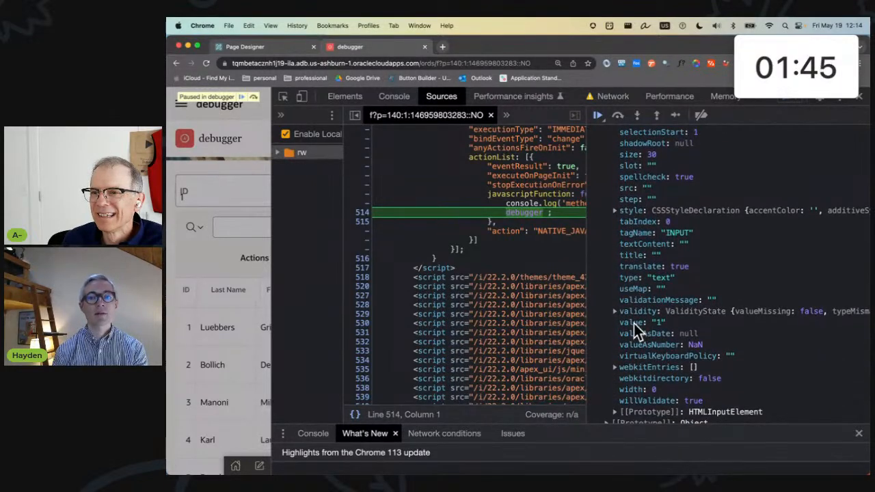
mouse_move(308, 124)
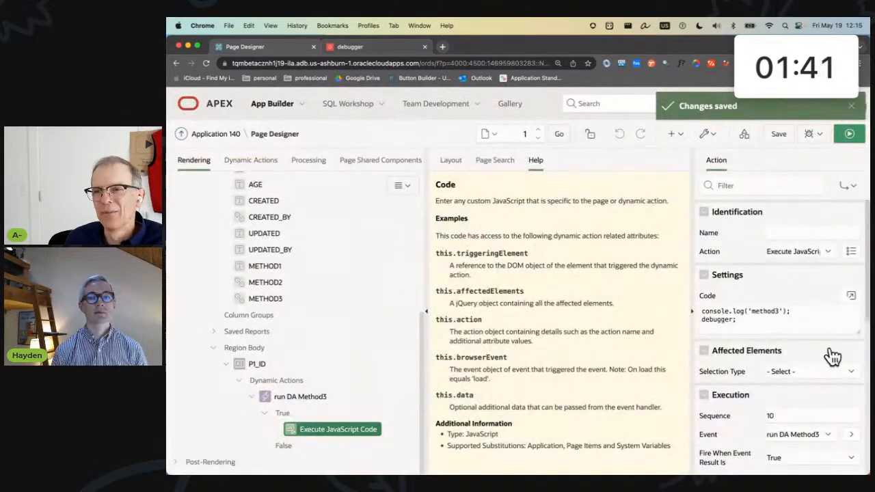
mouse_move(521, 254)
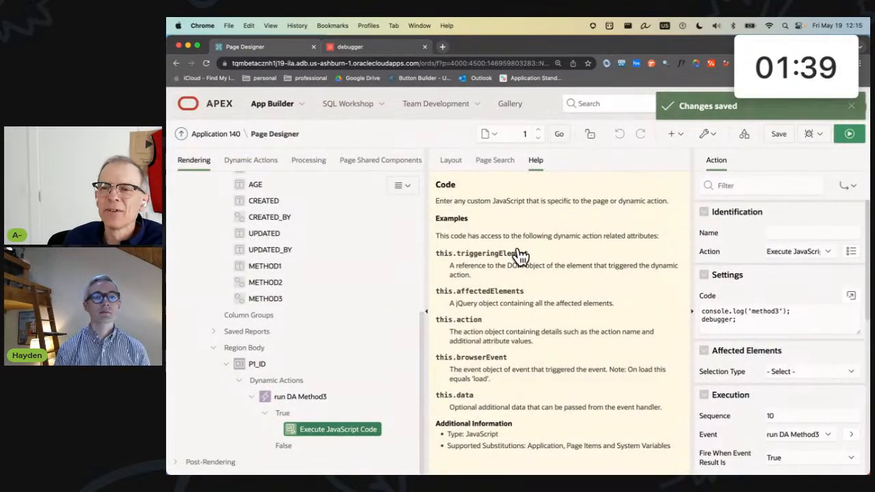
Return to Page Designer and reopen Method3's JavaScript in the full Code Editor
click(348, 46)
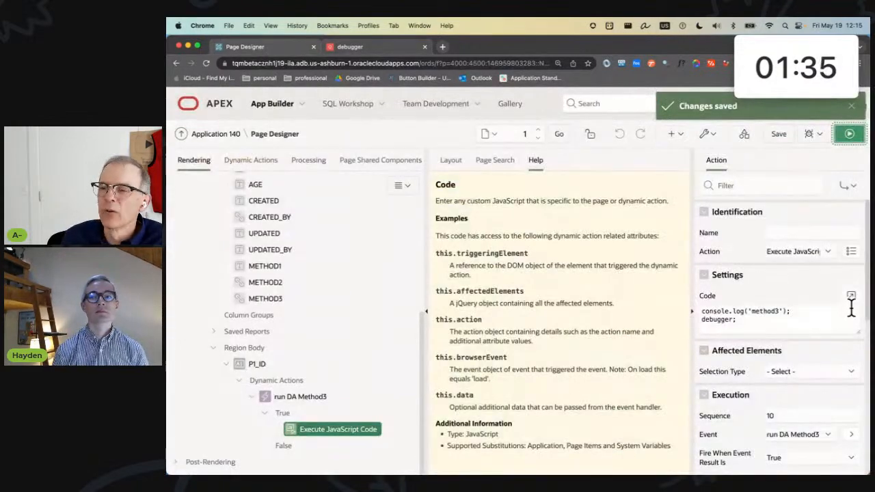
click(851, 295)
text(conso)
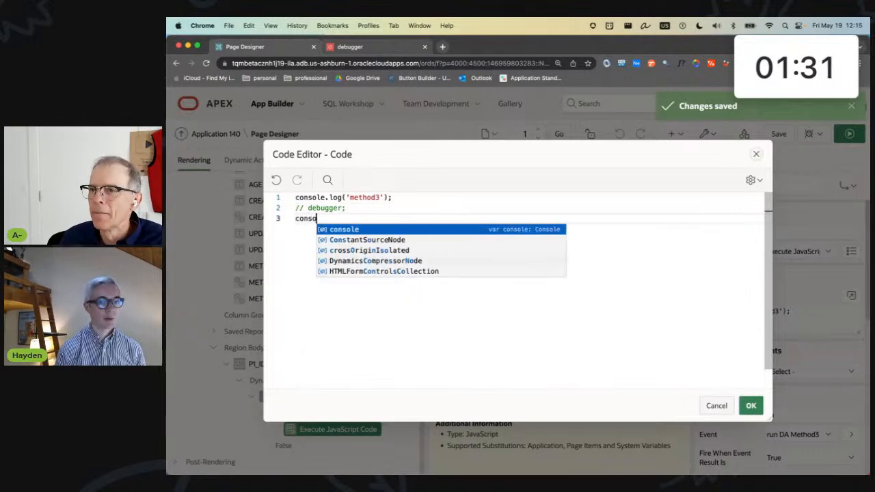
Add console.log(this.triggeringElement.value); and console.log($v('P1_ID')); with debugger commented out, then apply
text(l.e)
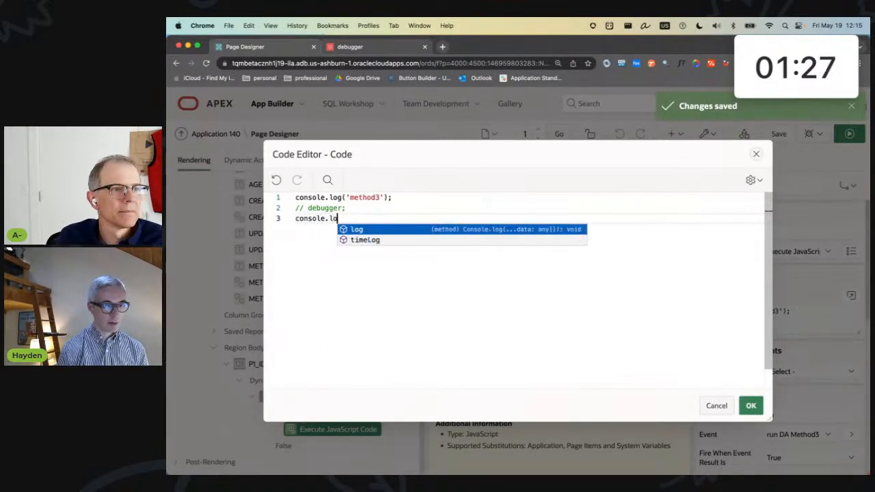
text(g(this.i)
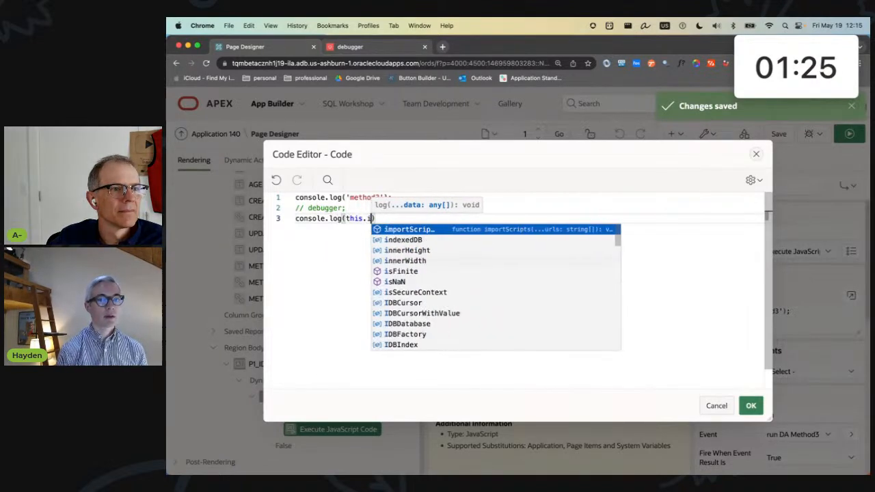
text(triggeringElement.)
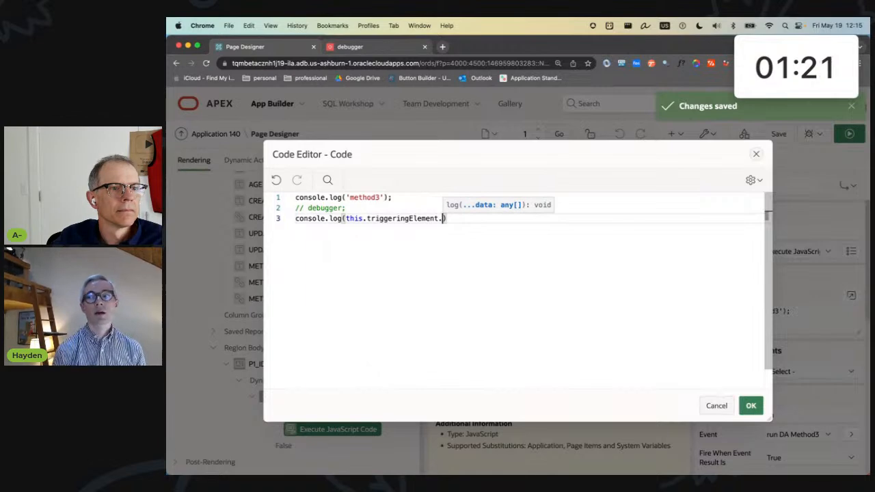
text(value))
text(console.log($v(')
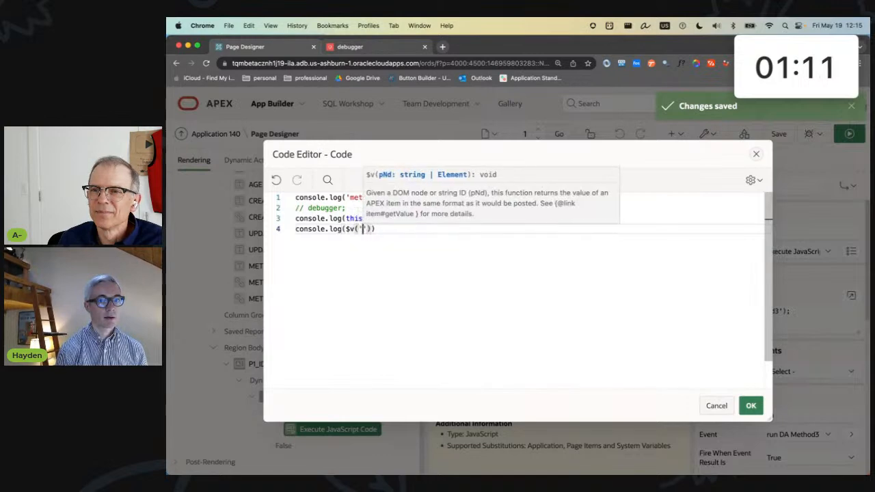
text(P1_ID)
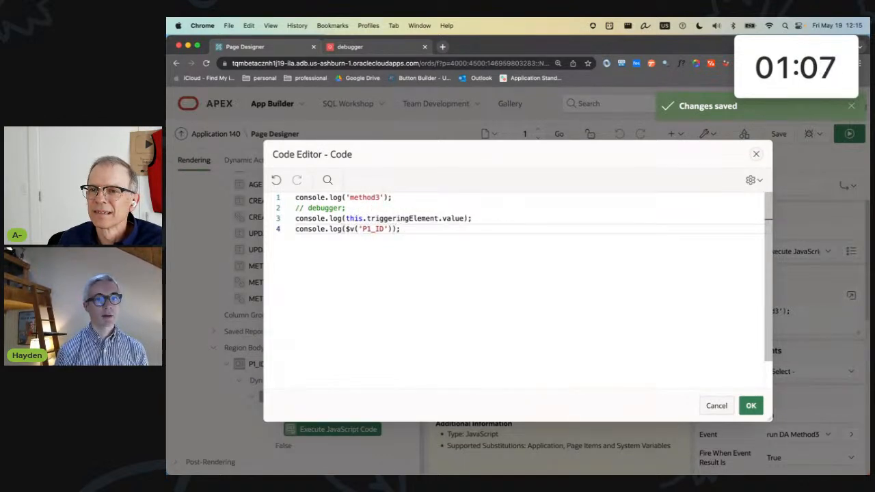
click(751, 405)
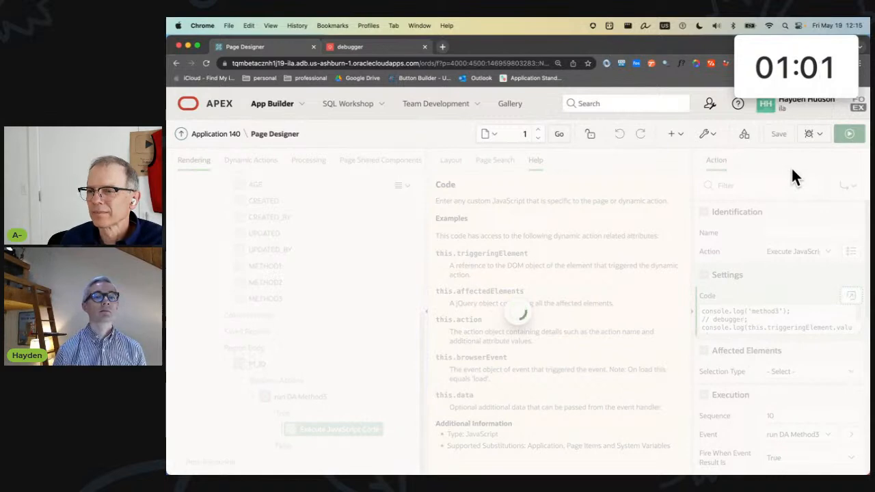
Save and run, then fire Method3 on rows so the console logs method3 and each ID twice
click(350, 46)
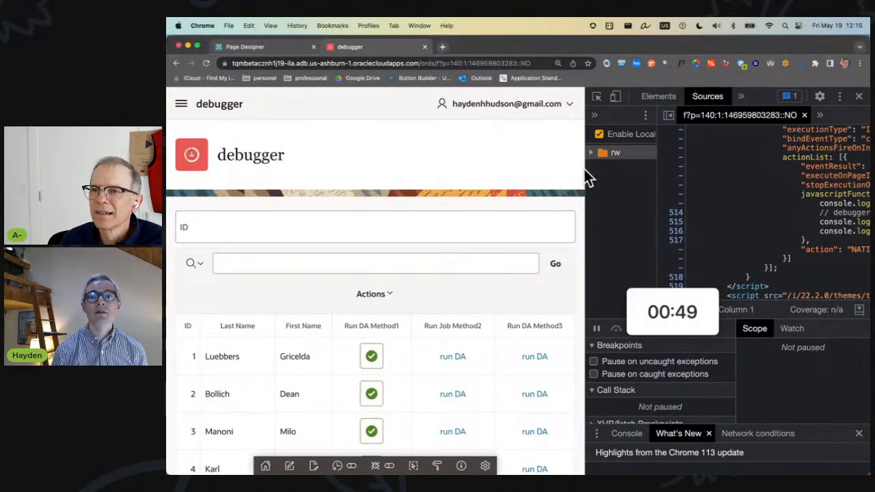
click(533, 96)
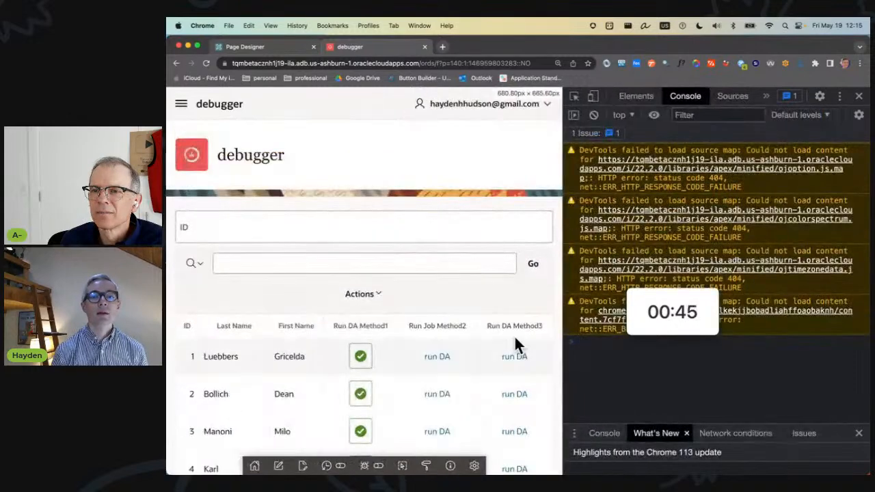
click(514, 427)
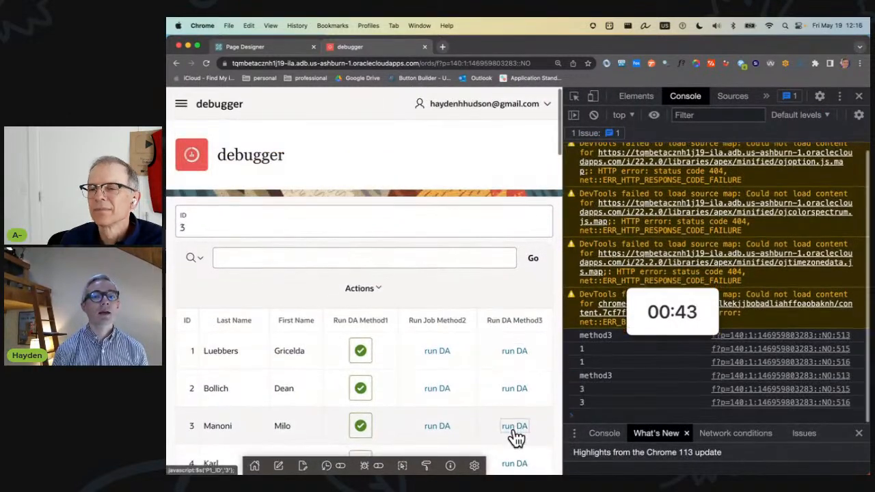
scroll(down, 3)
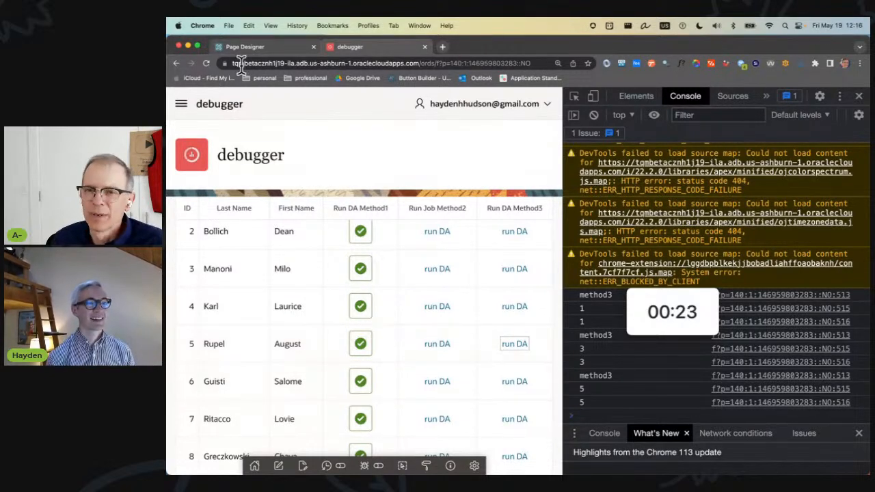
Make P1_ID a Hidden, unprotected item with Warn on Unsaved Changes set to Ignore, and save
click(244, 46)
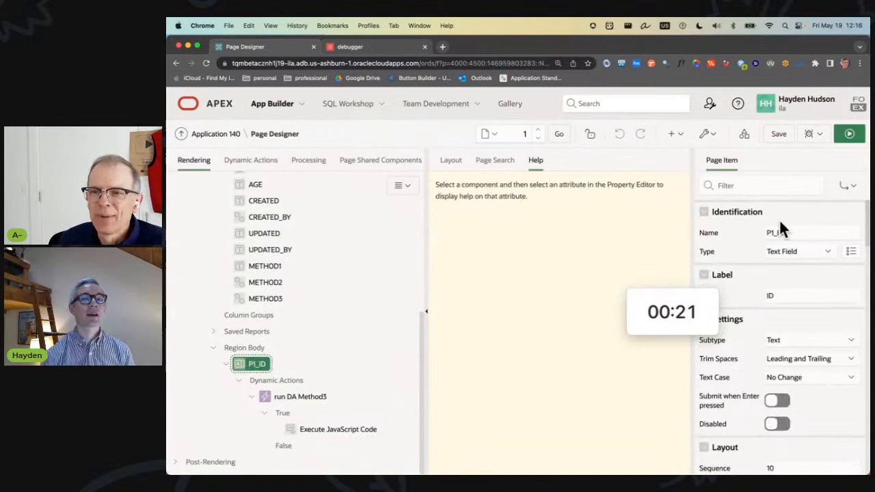
click(828, 252)
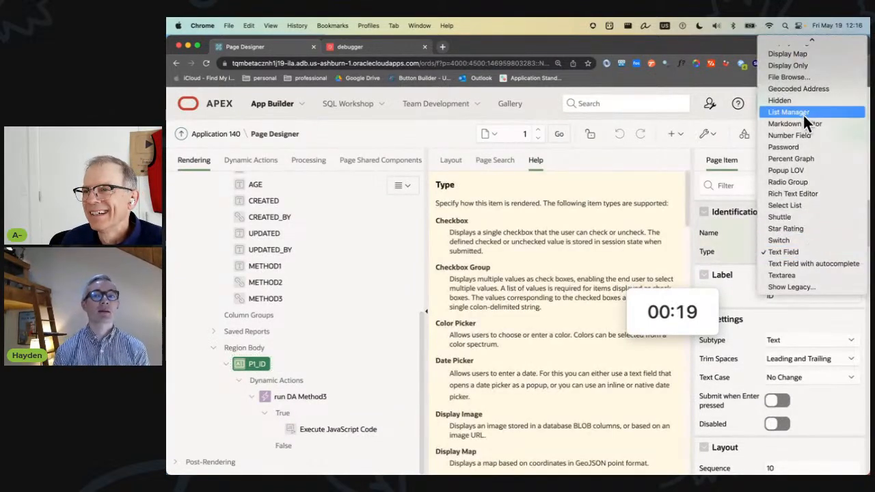
click(779, 100)
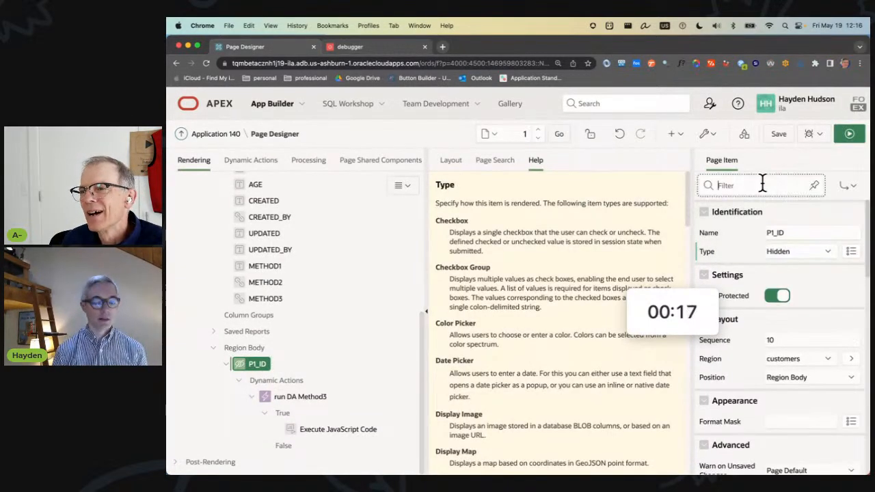
text(WARN)
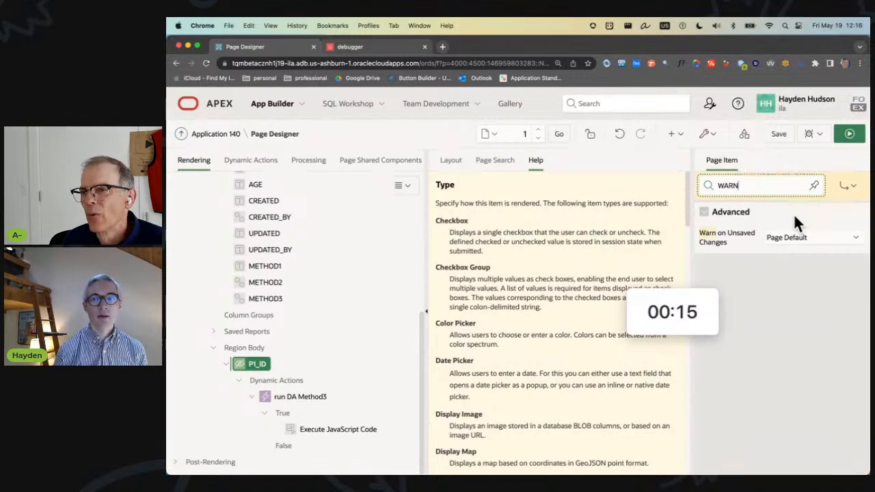
click(812, 238)
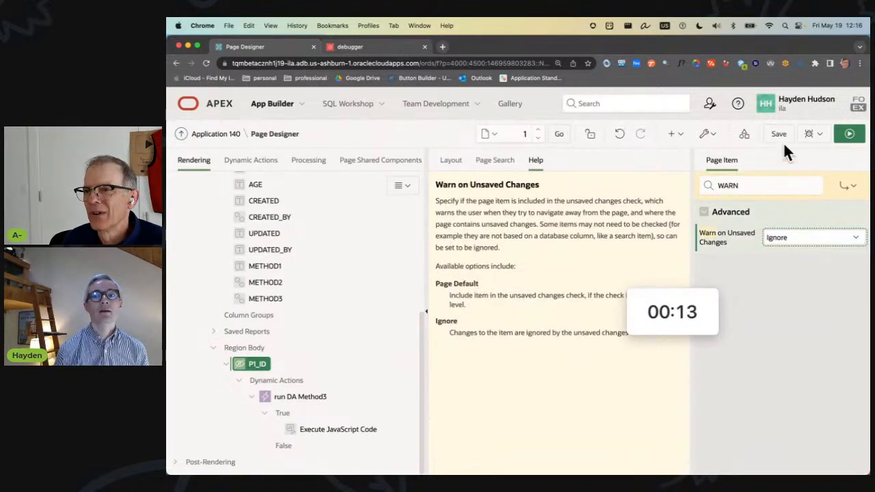
click(779, 134)
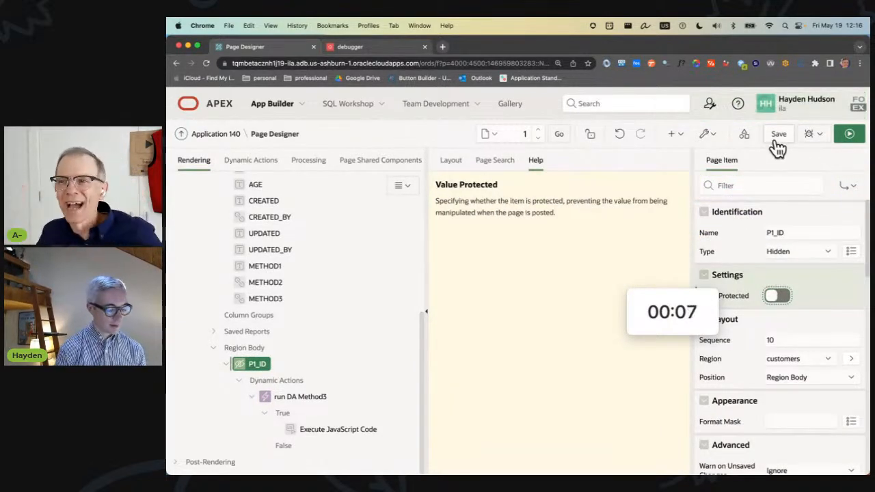
click(780, 134)
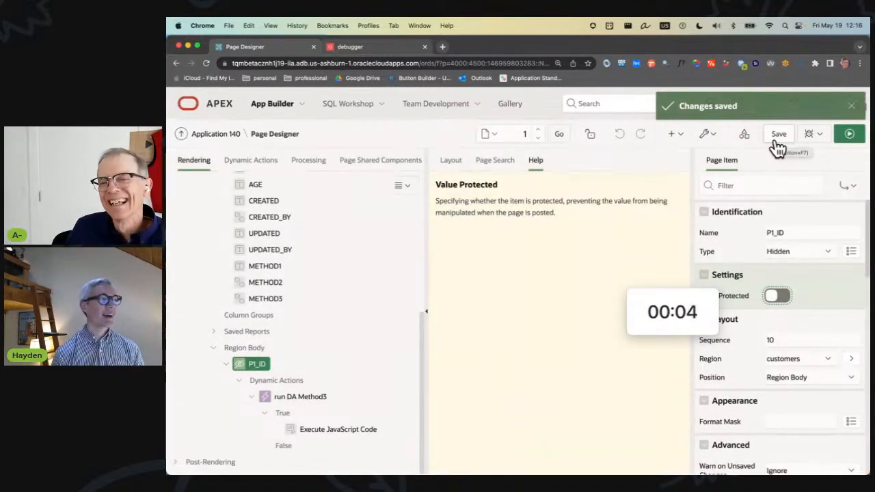
mouse_move(732, 314)
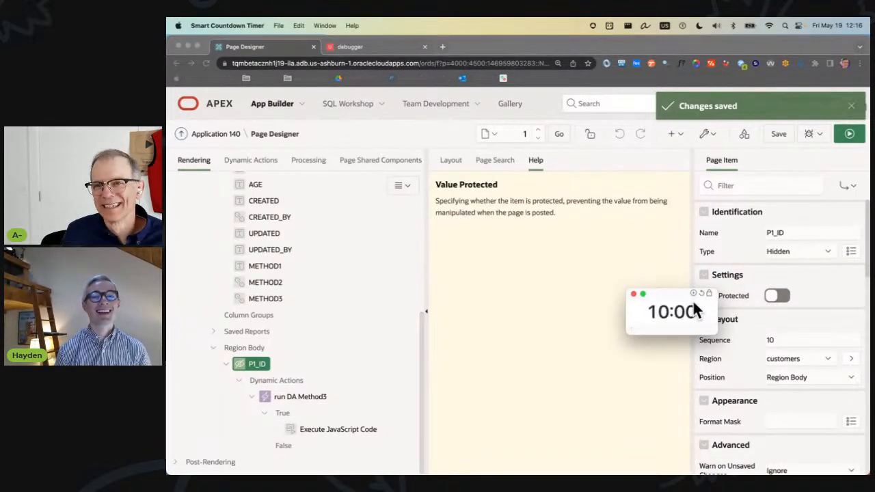
mouse_move(714, 335)
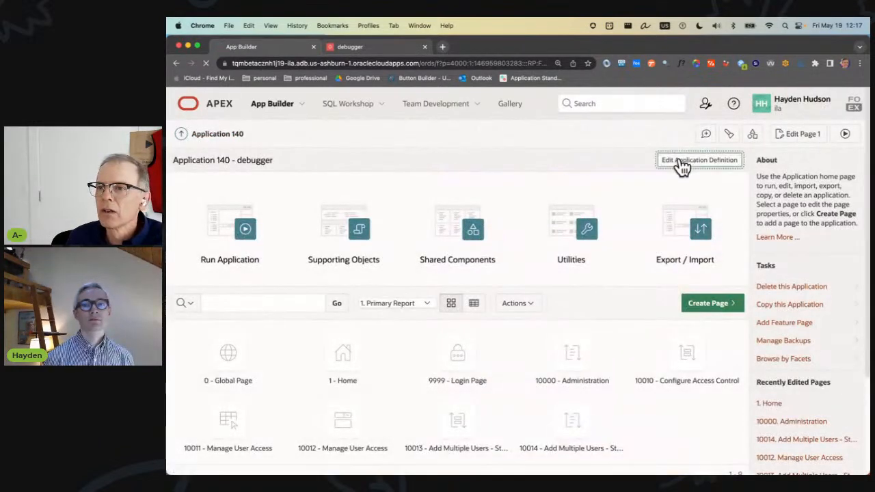
Open Application 140's Edit Application Definition and scroll to the Availability section
click(699, 159)
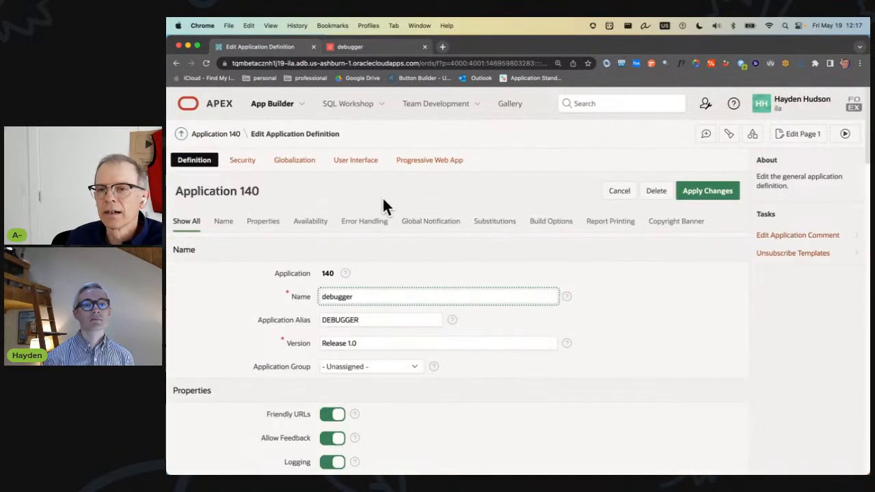
mouse_move(274, 172)
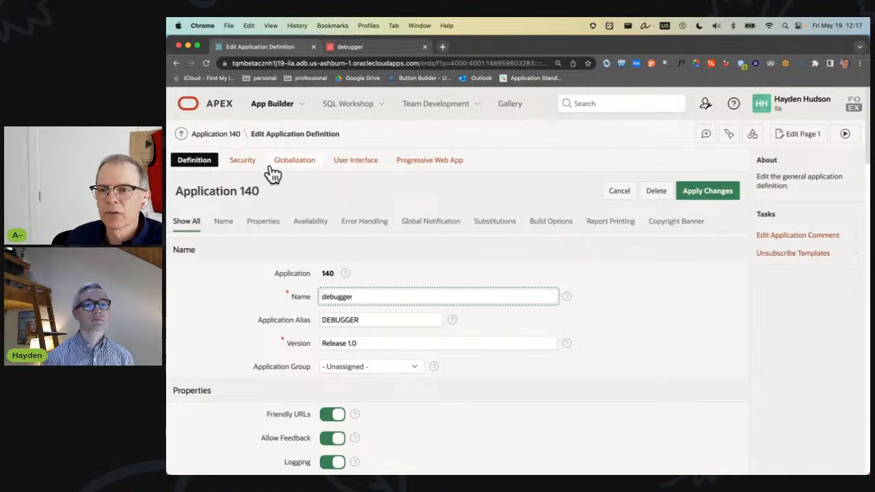
scroll(down, 3)
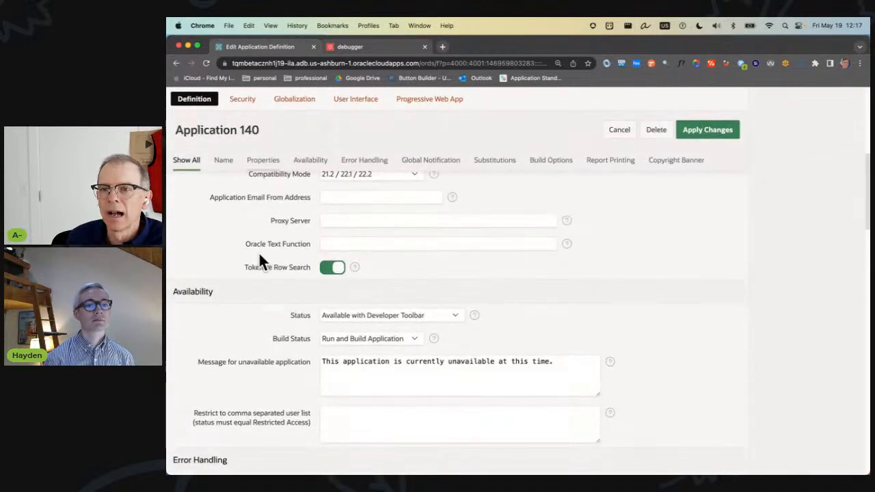